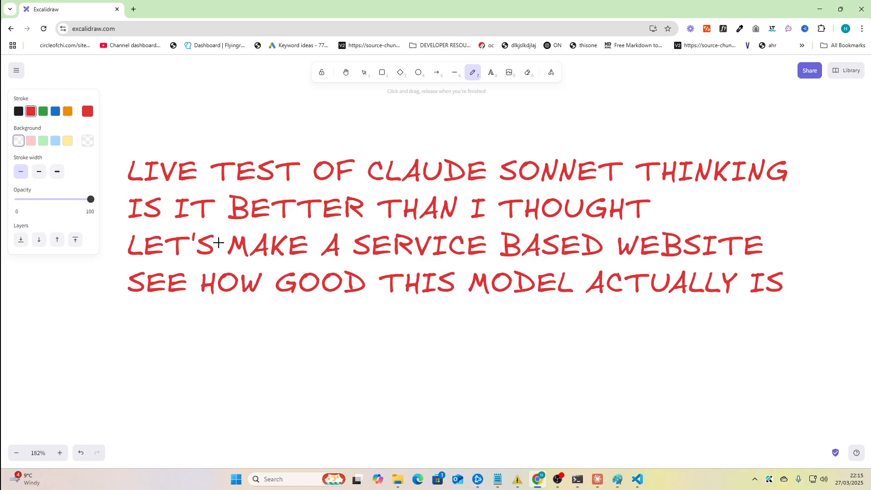
pyautogui.moveTo(126, 188)
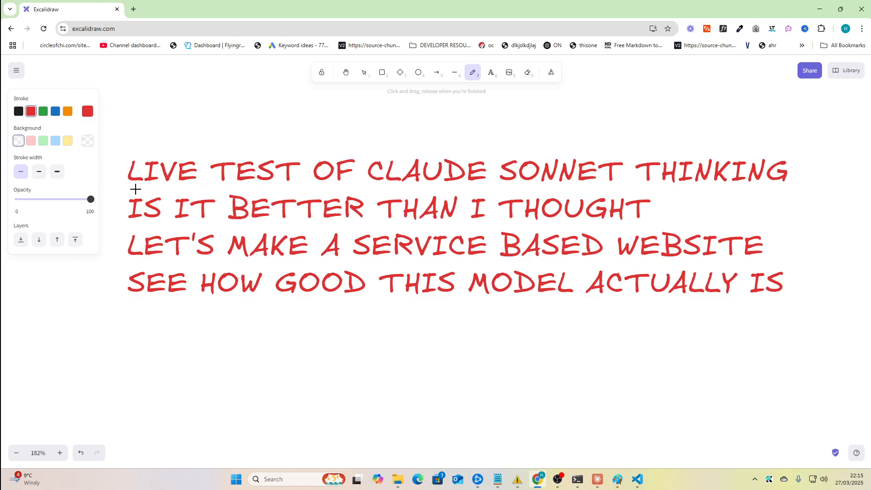
# Step: Underline 'LIVE TEST OF CLAUDE SONNET THINKING' with a red freehand stroke
pyautogui.moveTo(127, 188); pyautogui.dragTo(375, 189)
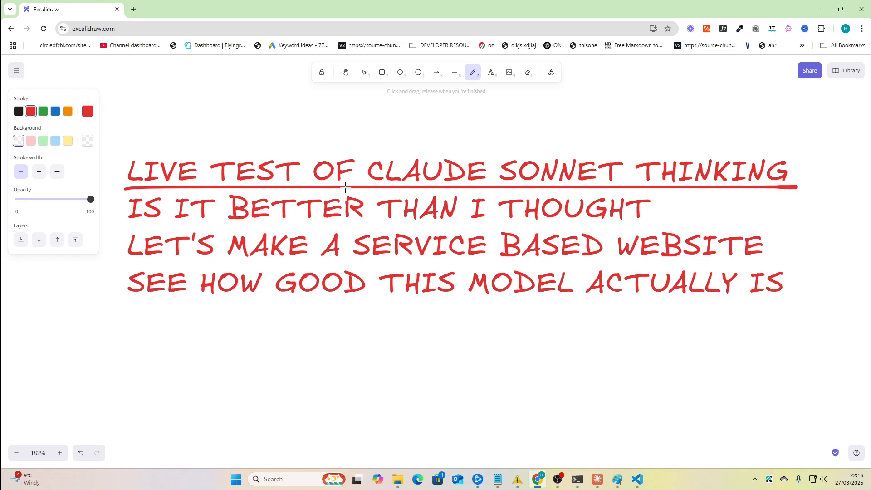
pyautogui.moveTo(355, 192)
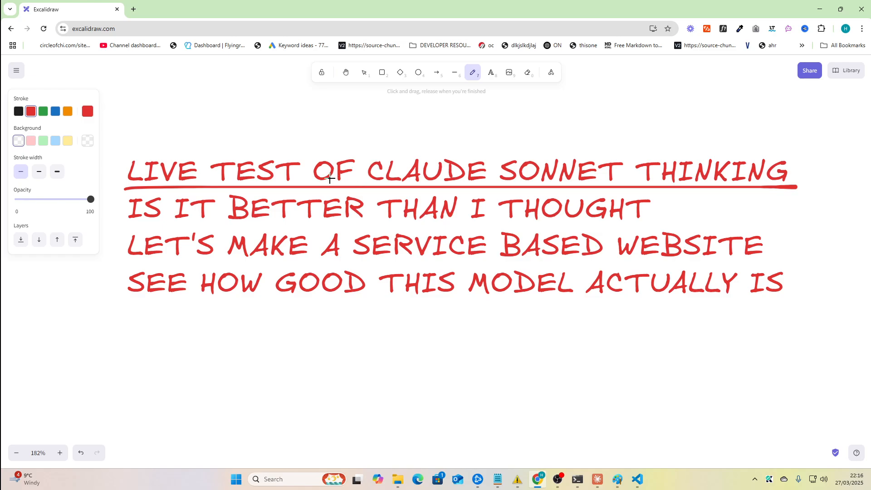
pyautogui.moveTo(378, 196)
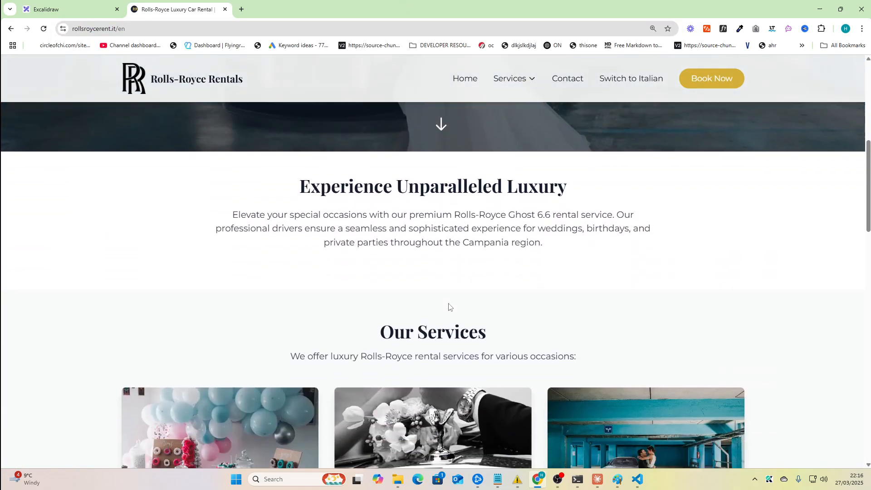
# Step: Scroll through the services and Why Choose Us sections, back to the top, then return to Excalidraw
pyautogui.scroll(-3)
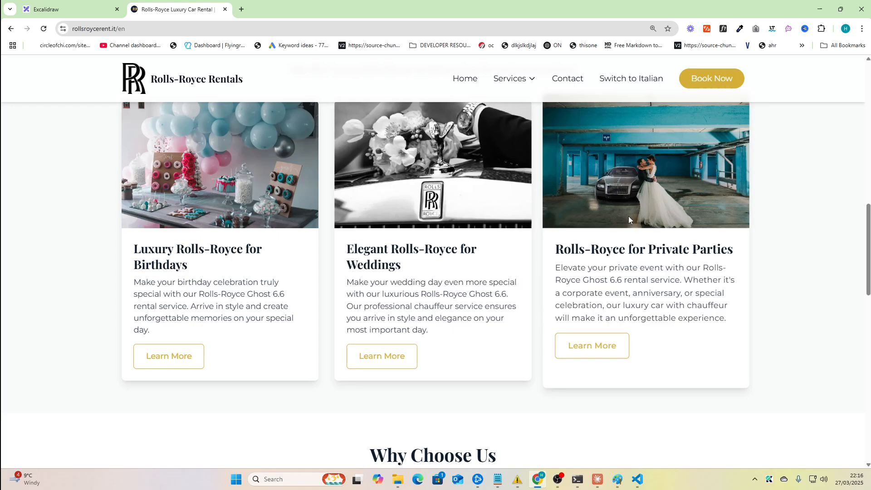
pyautogui.scroll(-3)
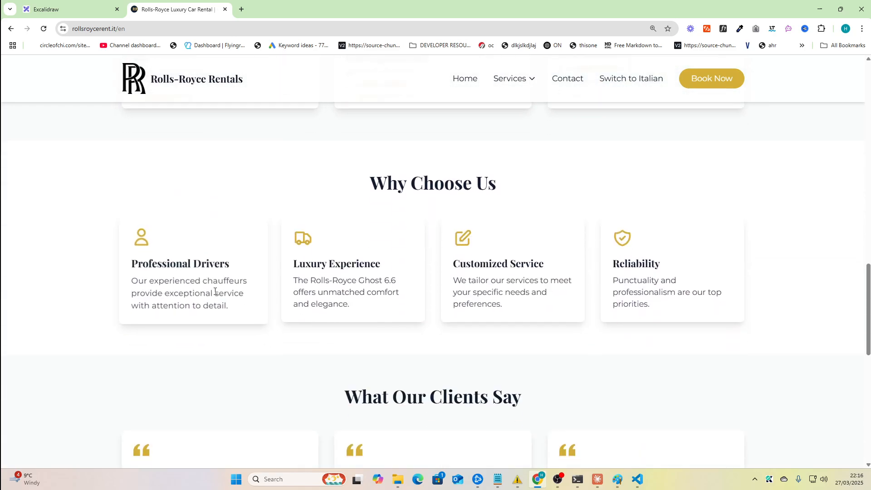
pyautogui.scroll(3)
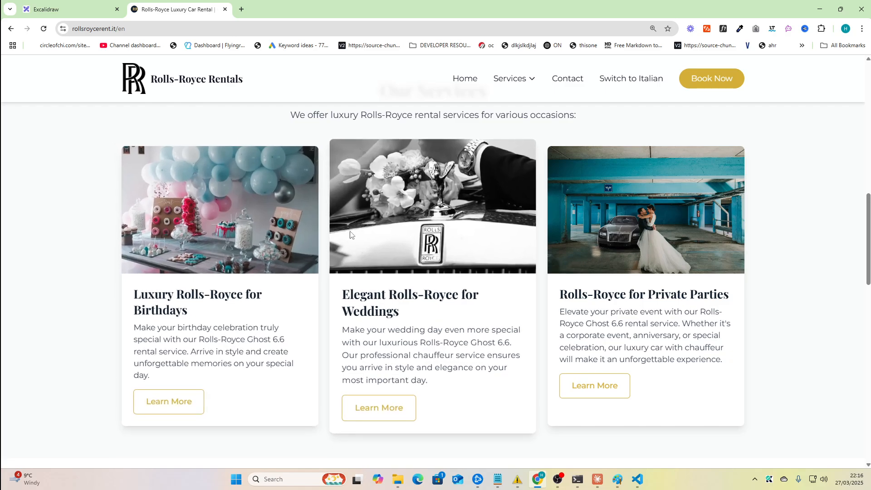
pyautogui.scroll(3)
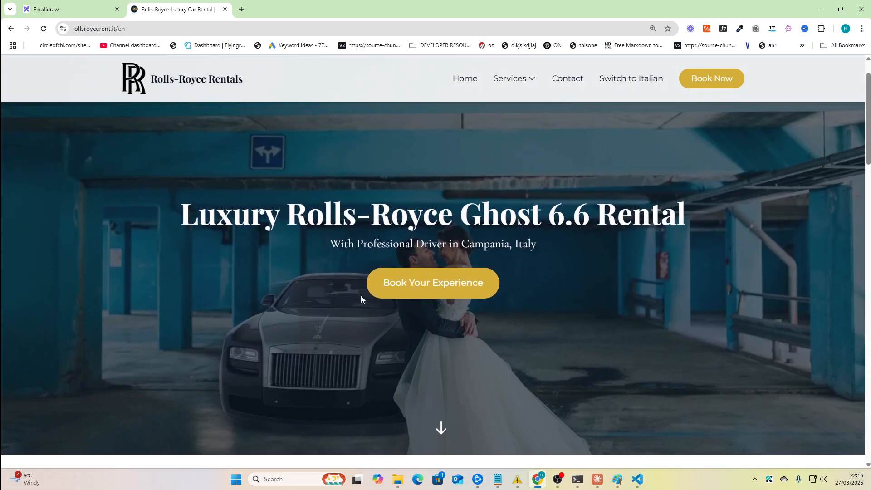
pyautogui.click(66, 9)
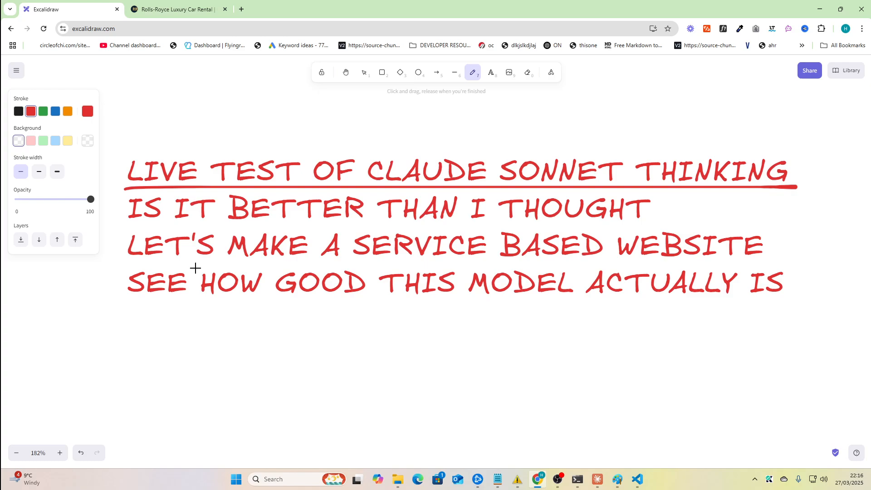
pyautogui.moveTo(441, 183)
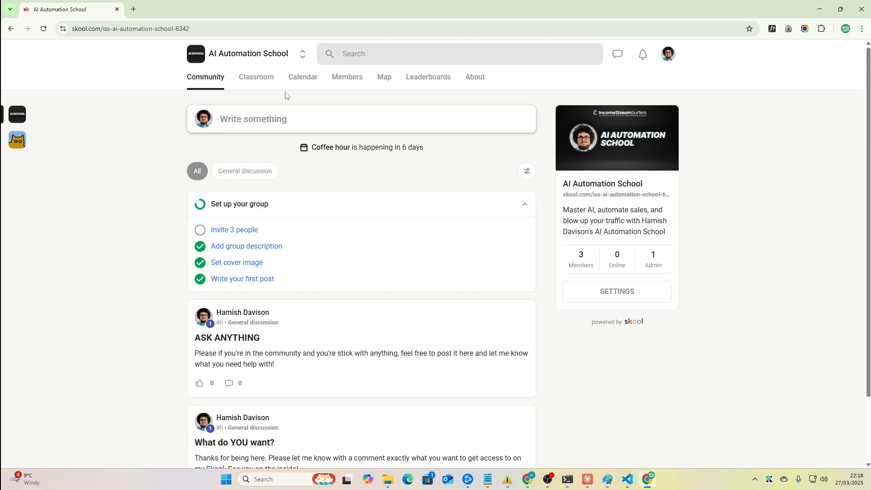
# Step: Open Module 1 - AI Development Basics from the Classroom, then go back to the course grid
pyautogui.click(255, 77)
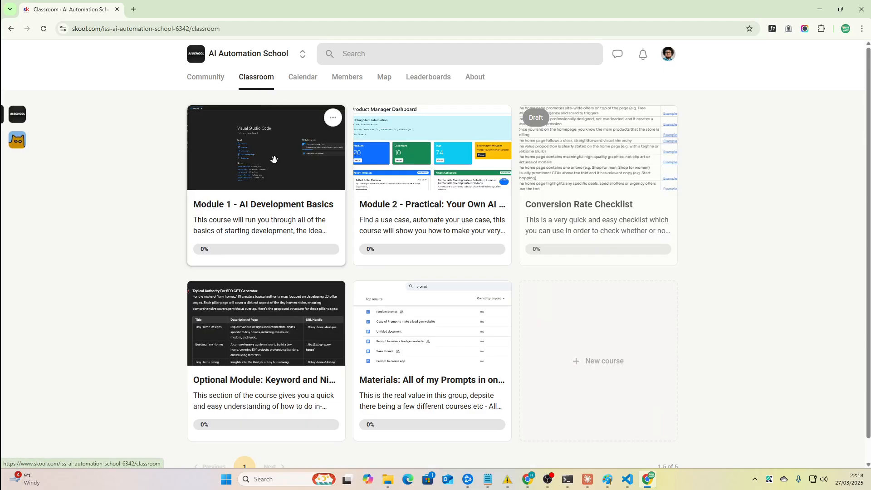
pyautogui.click(478, 10)
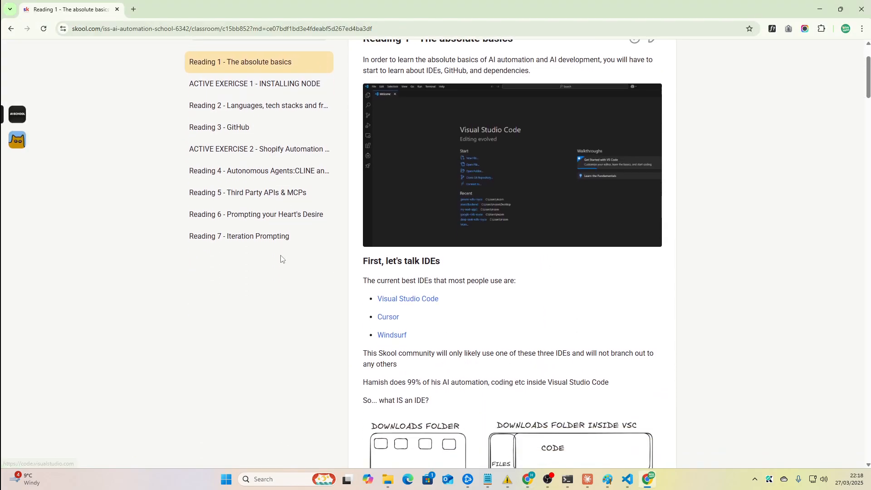
pyautogui.click(11, 28)
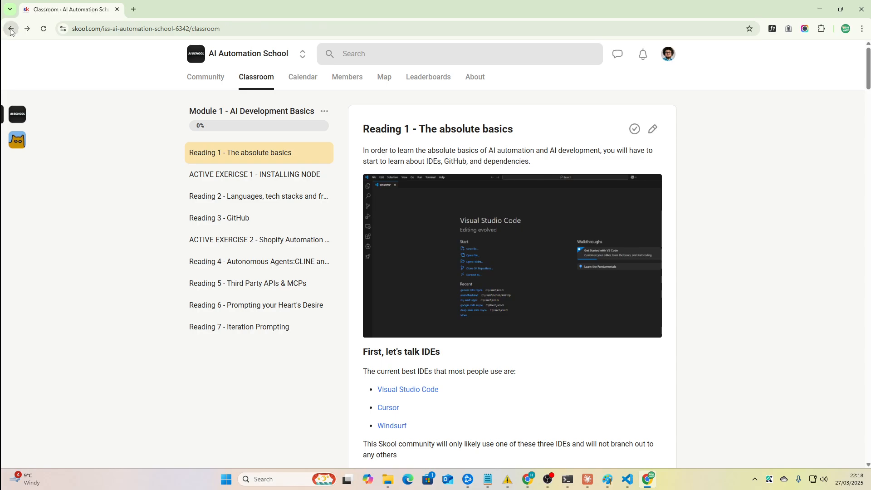
pyautogui.click(10, 28)
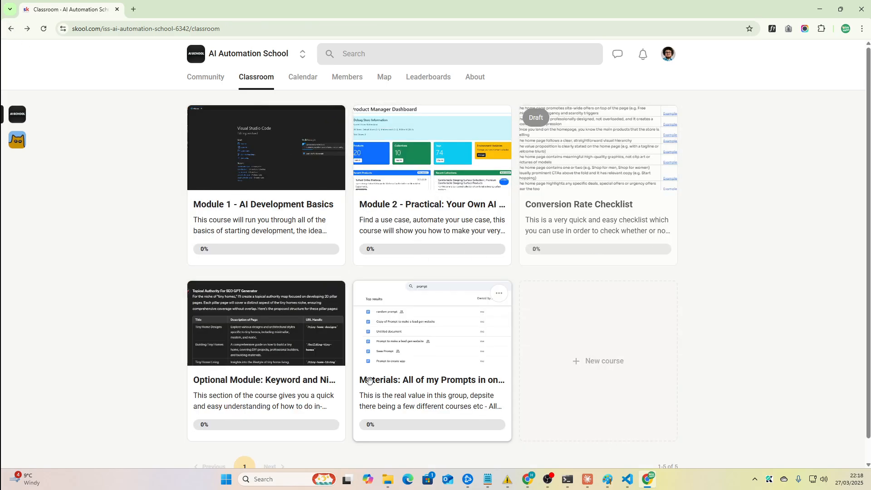
pyautogui.moveTo(373, 376)
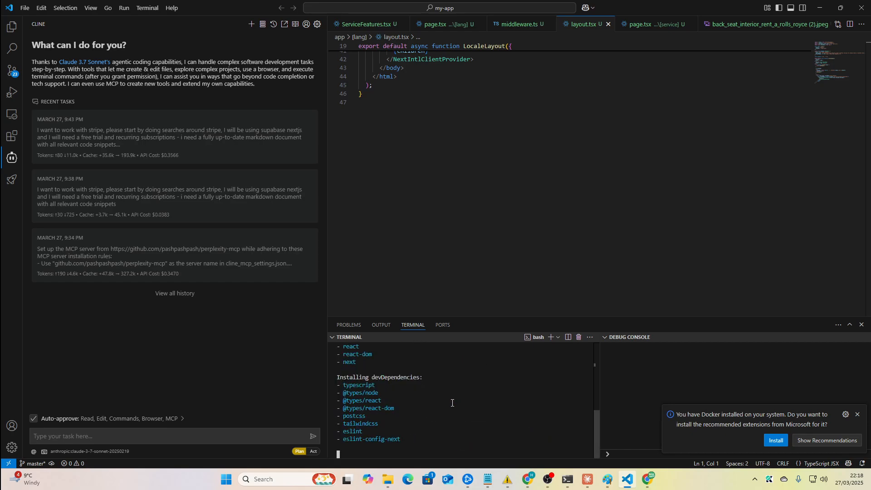
# Step: Let create-next-app finish creating my-app, select its path, and cd into my-app
pyautogui.click(648, 479)
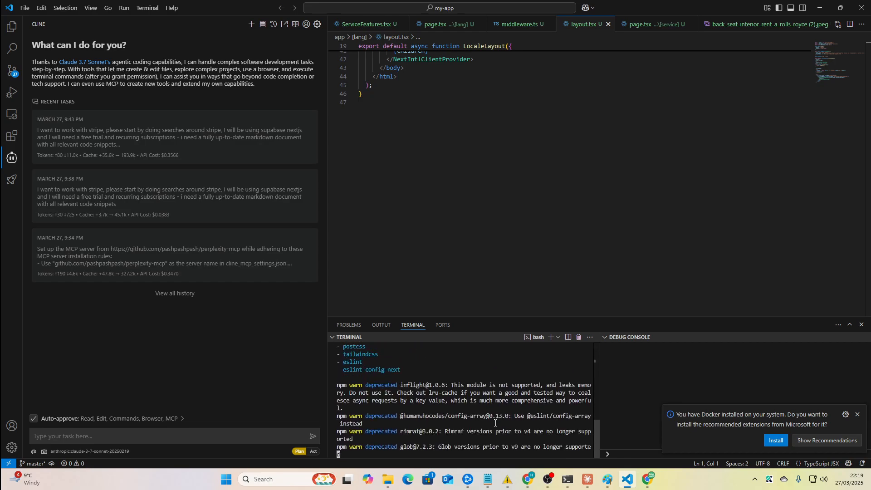
pyautogui.scroll(-3)
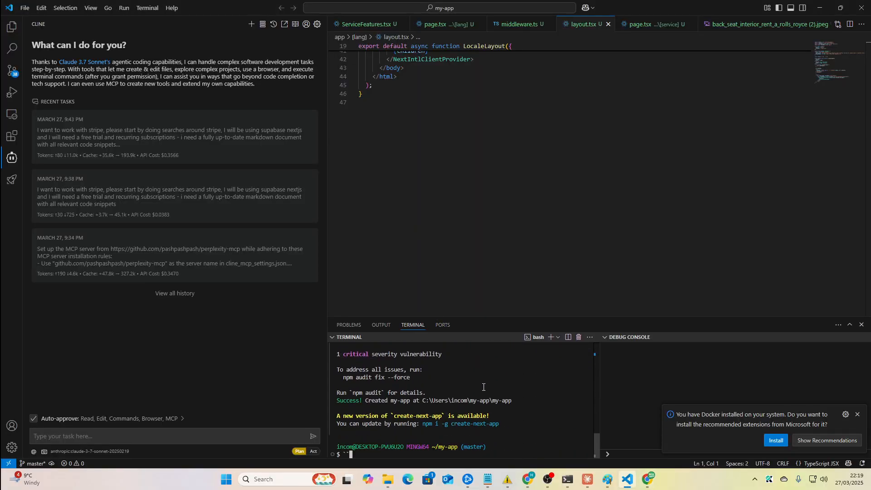
pyautogui.moveTo(414, 393); pyautogui.dragTo(514, 400)
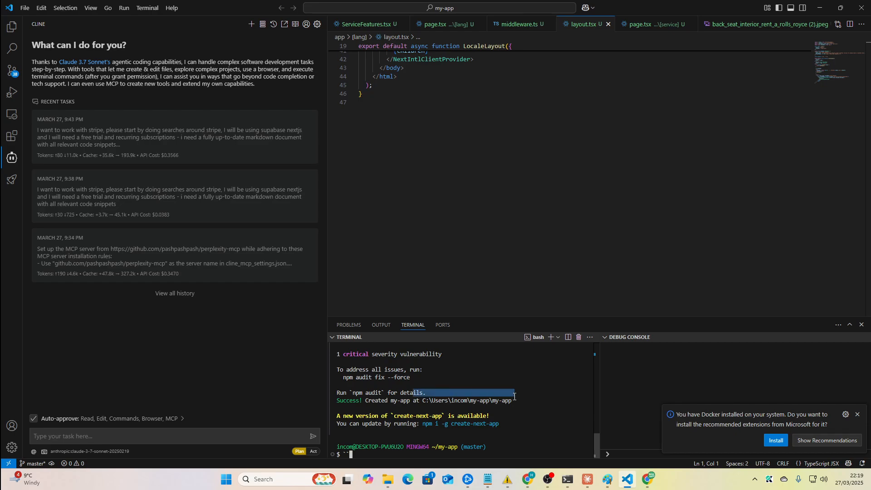
pyautogui.write('cd')
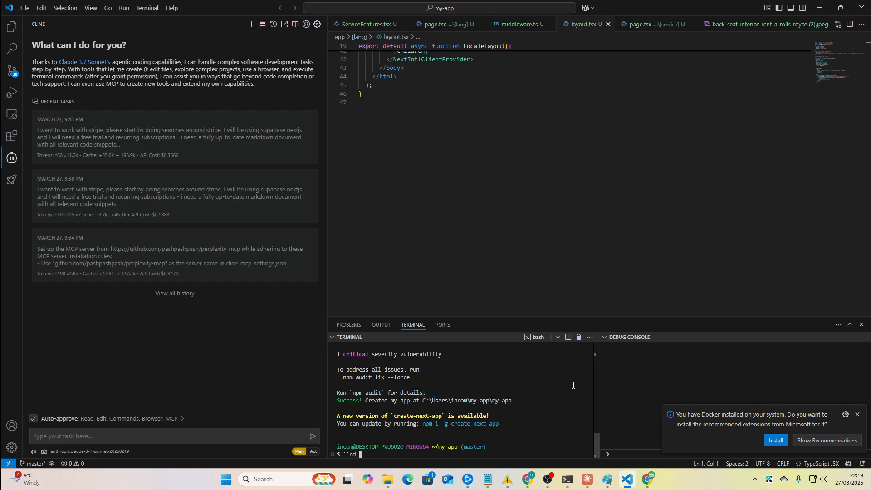
pyautogui.write('m')
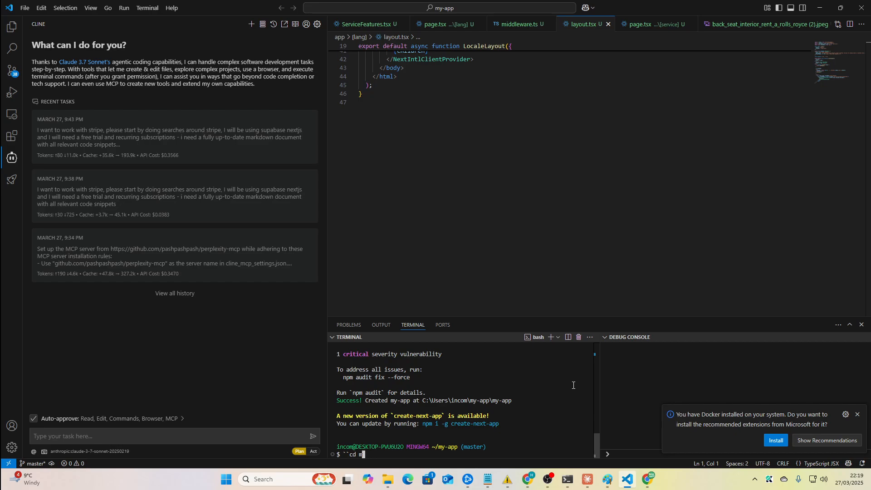
pyautogui.write('y-app')
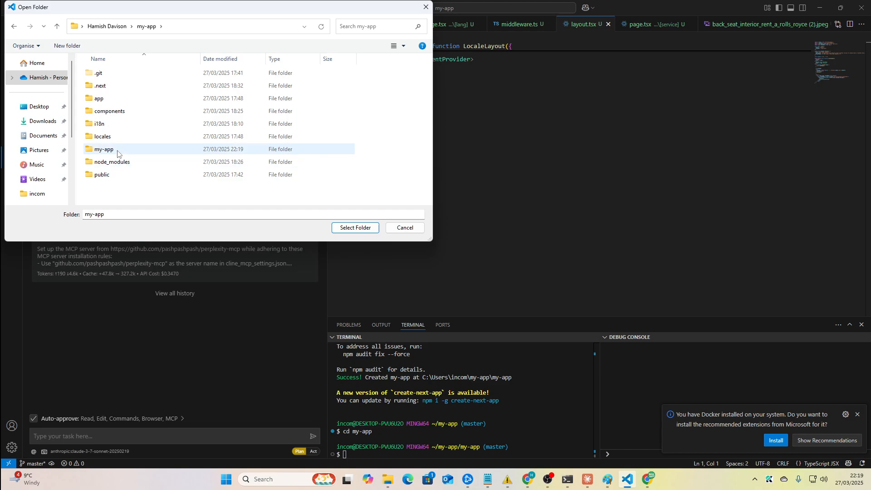
# Step: Select the inner my-app folder and open it as the VS Code workspace
pyautogui.click(354, 227)
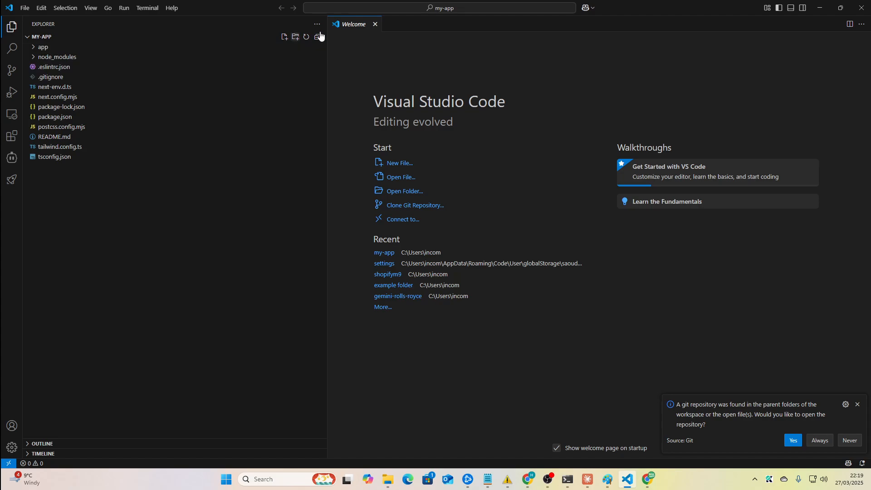
pyautogui.click(283, 37)
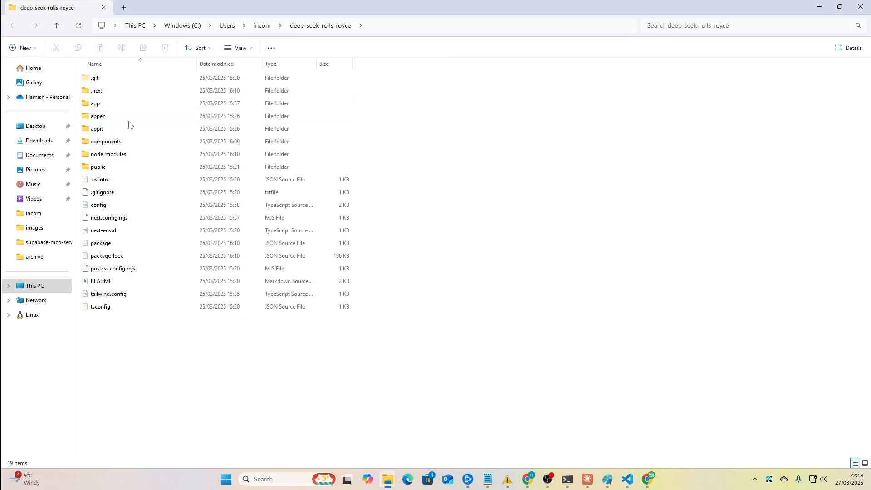
# Step: Copy all seven car images from deep-seek-rolls-royce\public\images into my-app's public/images
pyautogui.click(95, 104)
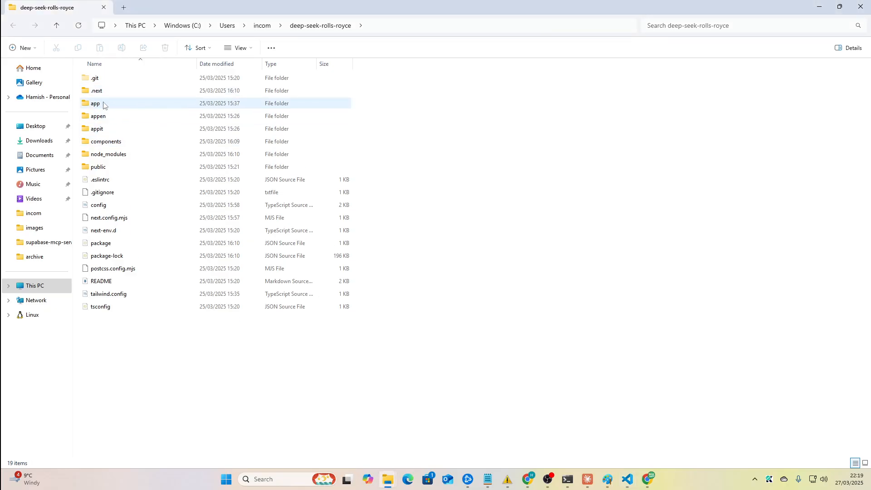
pyautogui.click(100, 180)
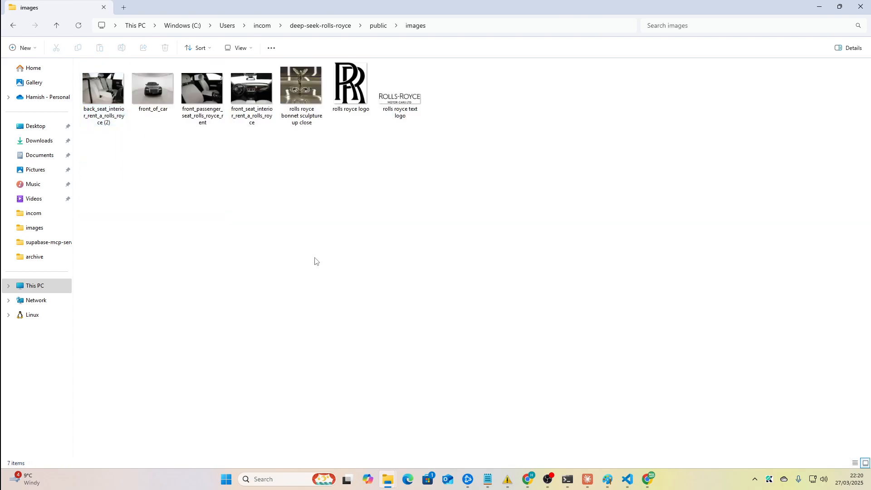
pyautogui.press('ctrl+a')
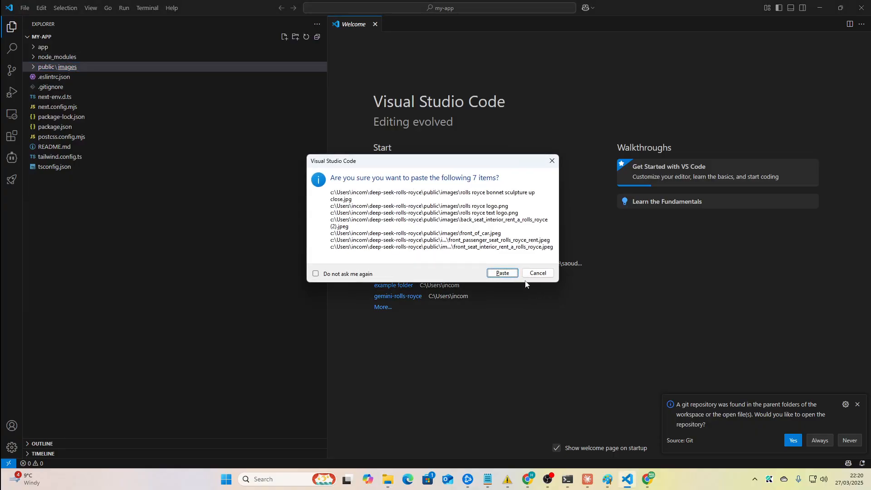
pyautogui.click(501, 272)
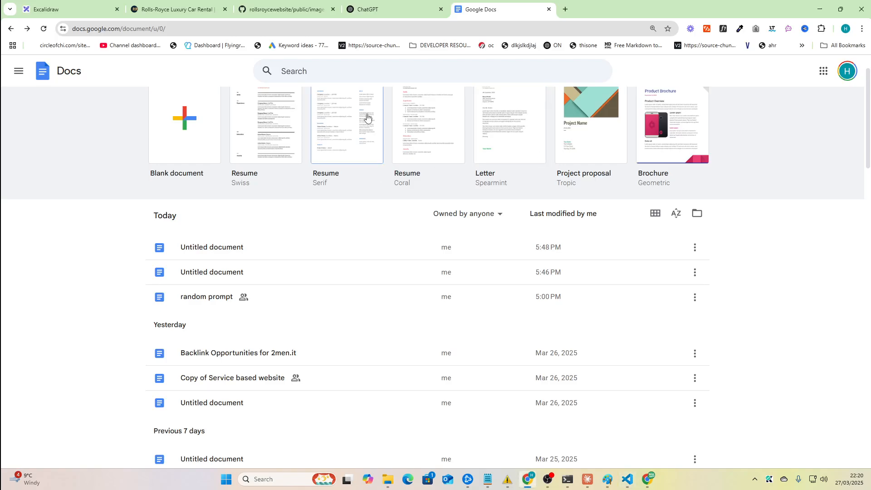
# Step: Open the 'Copy of Service based website' document holding the Cline prompt
pyautogui.scroll(-3)
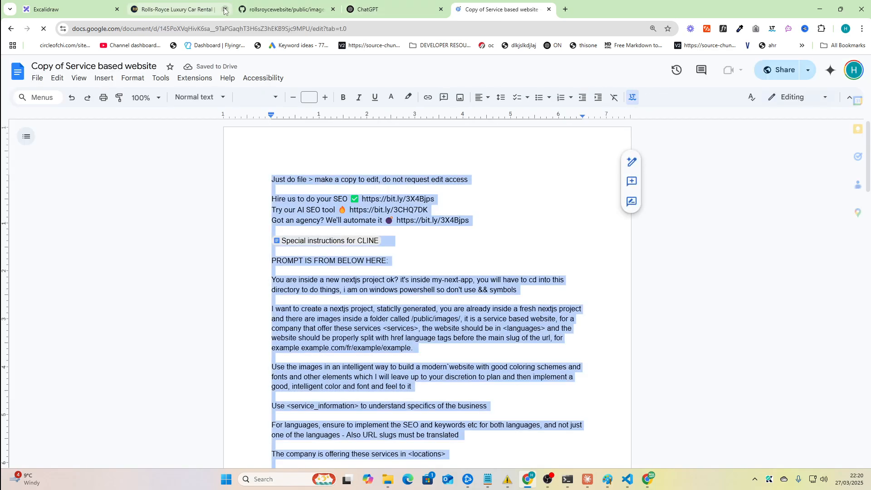
pyautogui.click(627, 479)
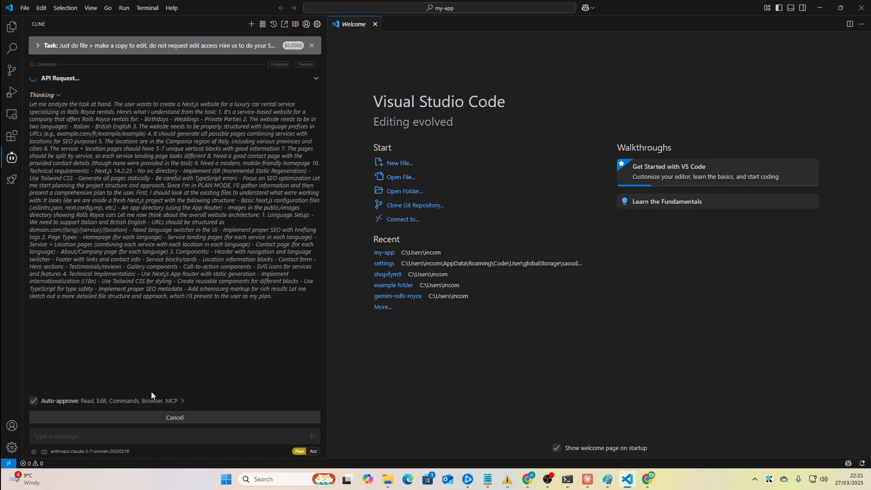
# Step: Submit the prompt to Cline and scroll through its Luxury Rolls Royce Rental Service Website Plan
pyautogui.click(198, 400)
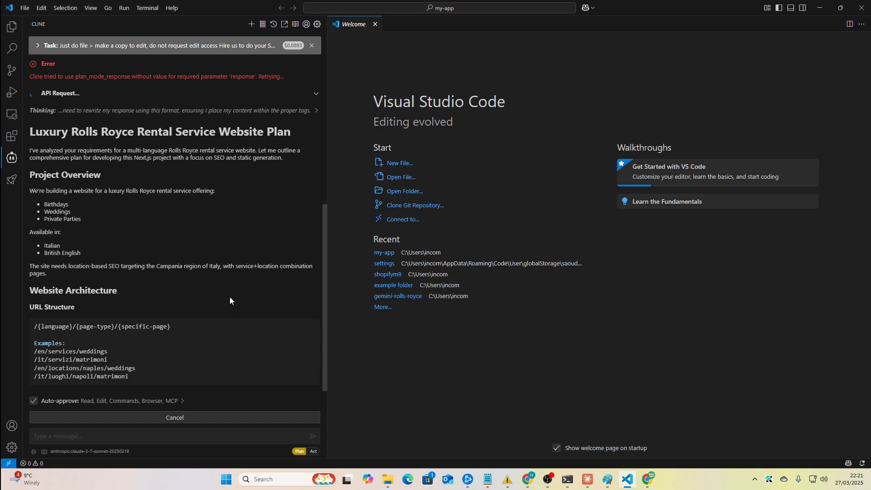
pyautogui.scroll(-3)
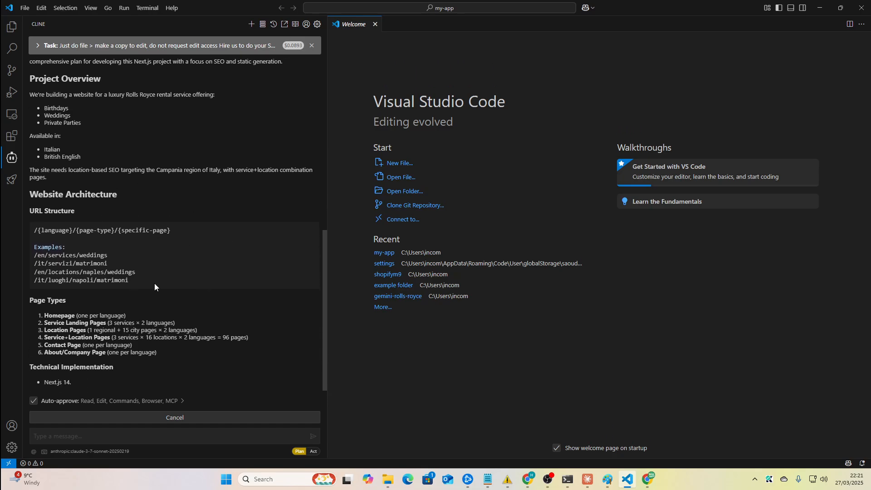
pyautogui.scroll(-3)
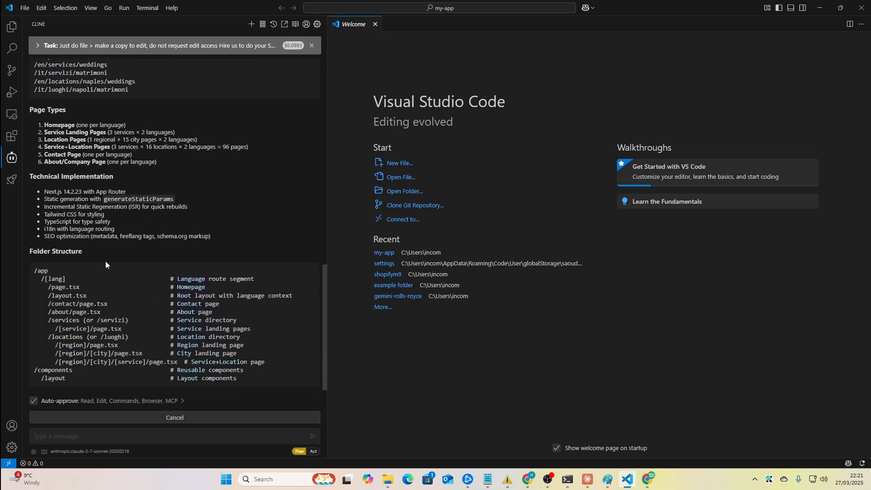
pyautogui.scroll(-3)
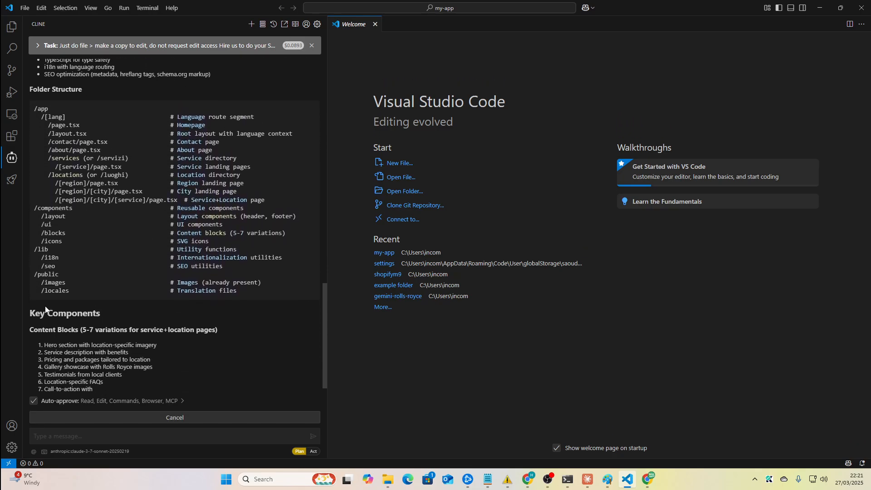
pyautogui.scroll(-3)
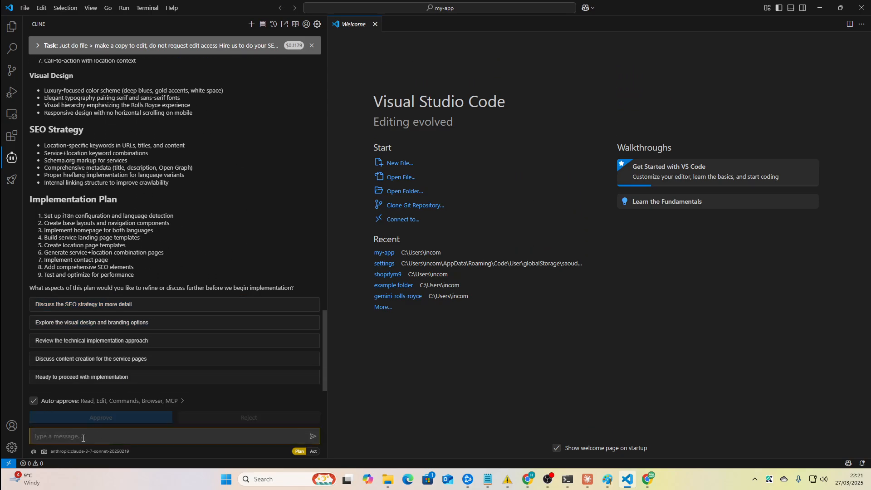
# Step: Ask Cline to fully plan the branding and colors, leaving it to its discretion
pyautogui.write('make sure')
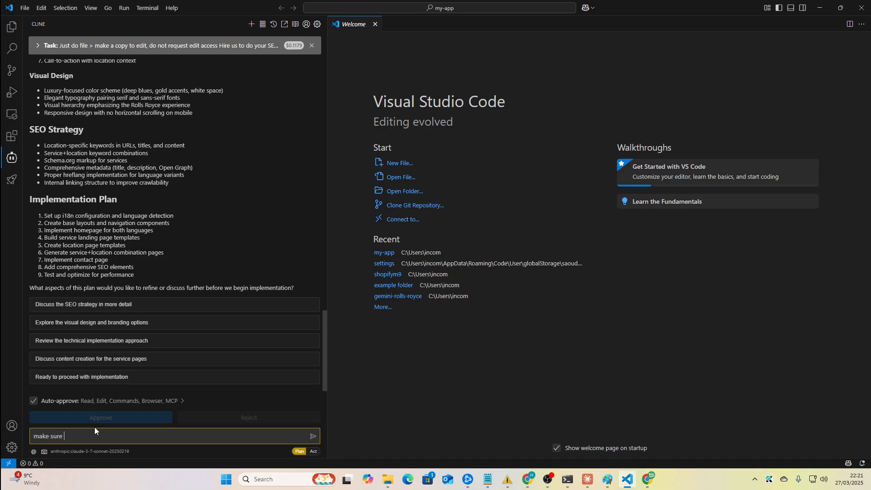
pyautogui.write('to fully par')
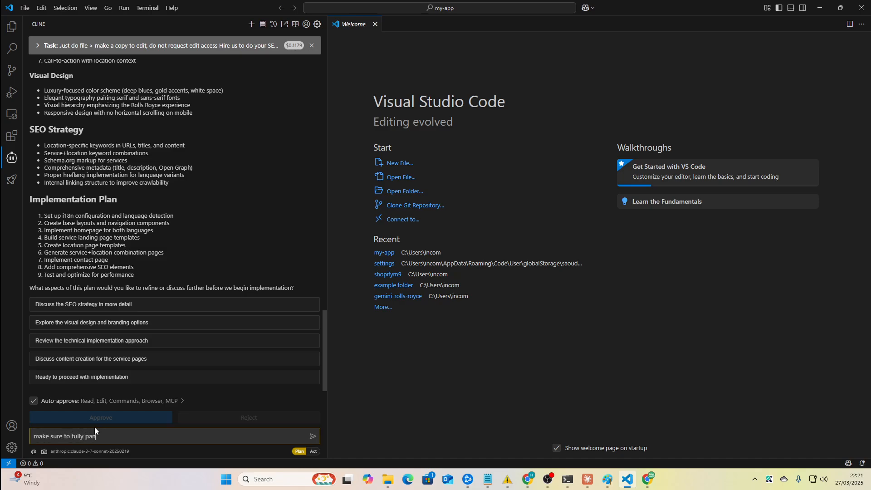
pyautogui.write('the branding and colors etc too -')
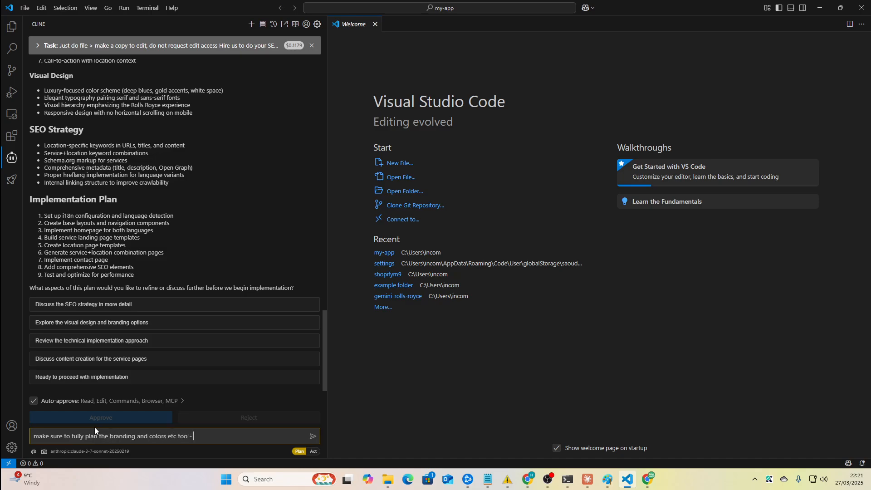
pyautogui.write('i leave all of')
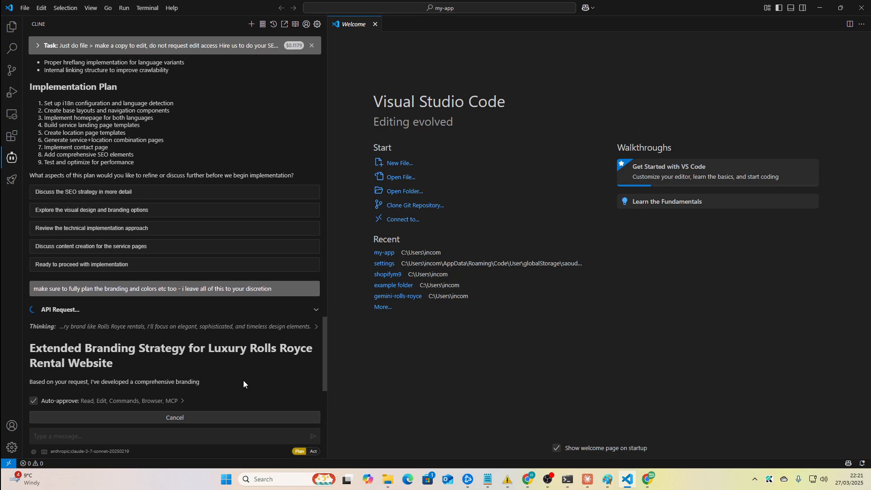
# Step: Scroll through Cline's extended branding strategy reply
pyautogui.scroll(-3)
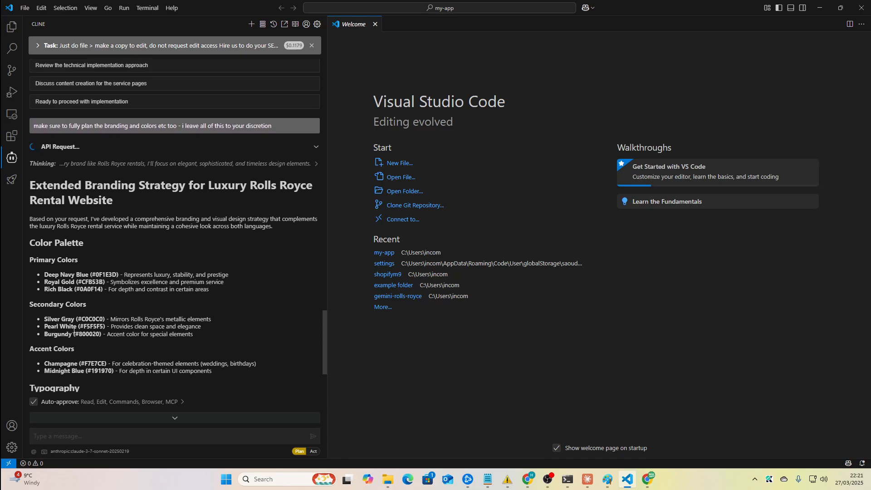
pyautogui.scroll(-3)
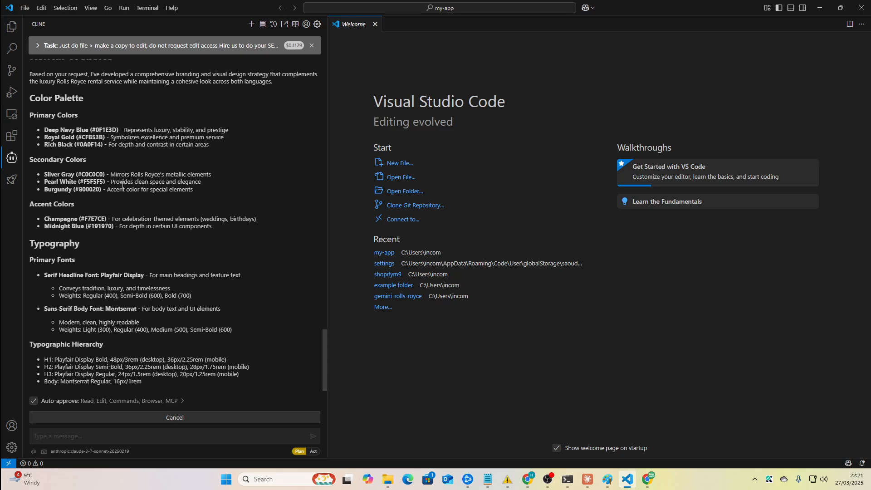
pyautogui.scroll(-3)
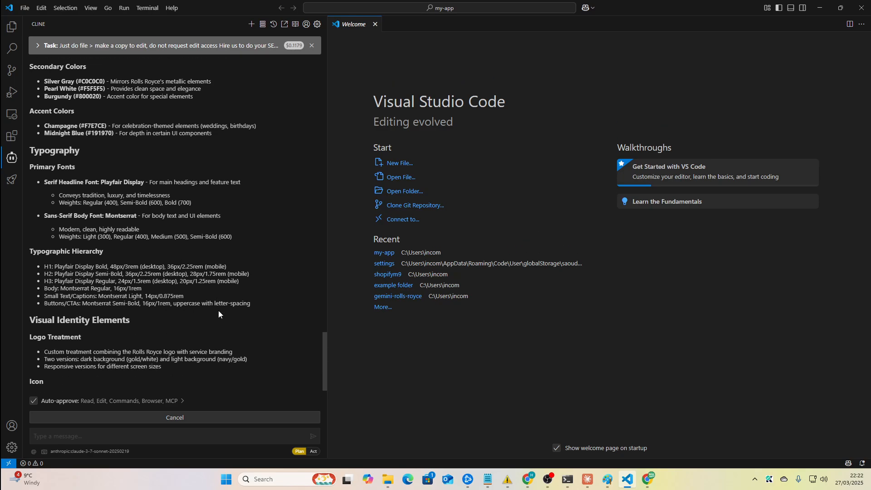
pyautogui.scroll(-3)
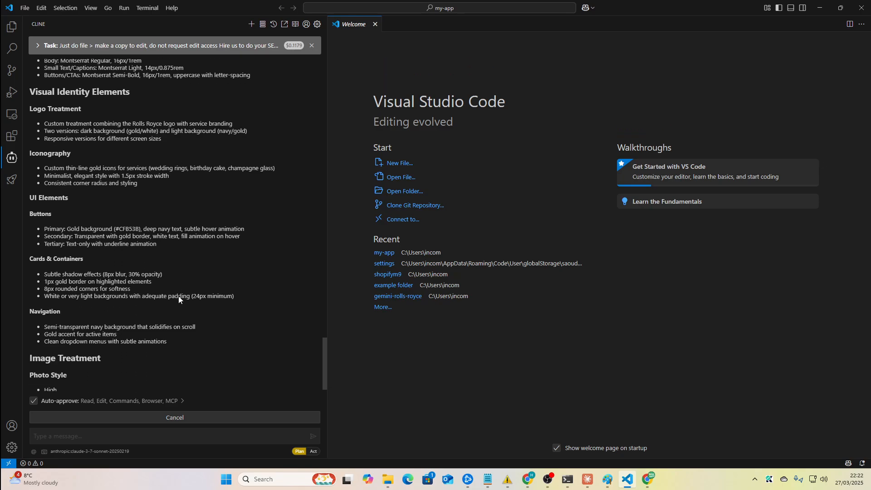
pyautogui.scroll(-3)
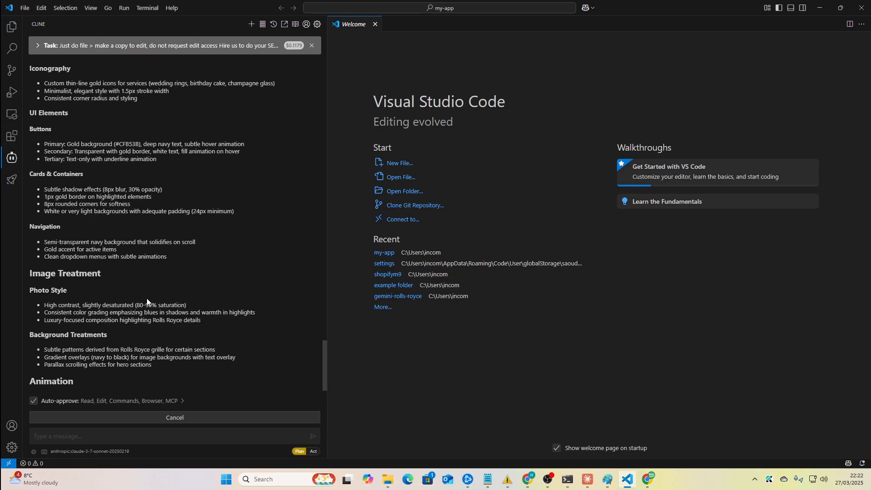
pyautogui.scroll(-3)
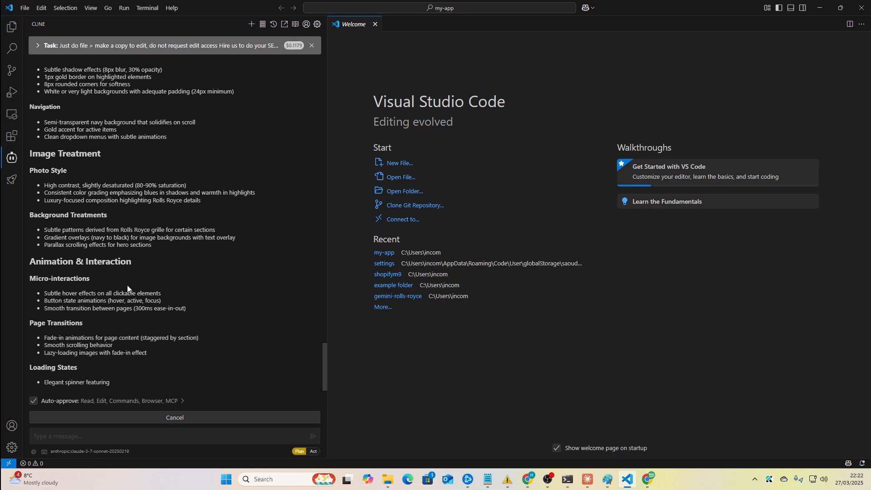
pyautogui.scroll(-3)
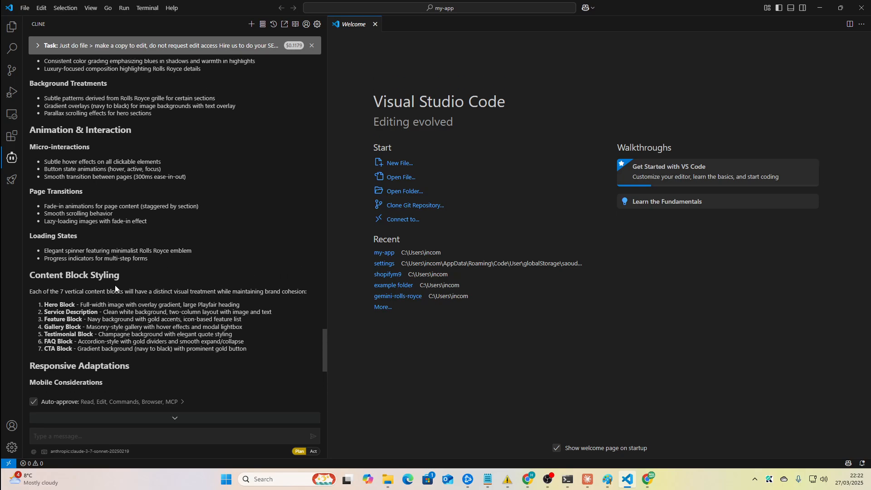
pyautogui.scroll(-3)
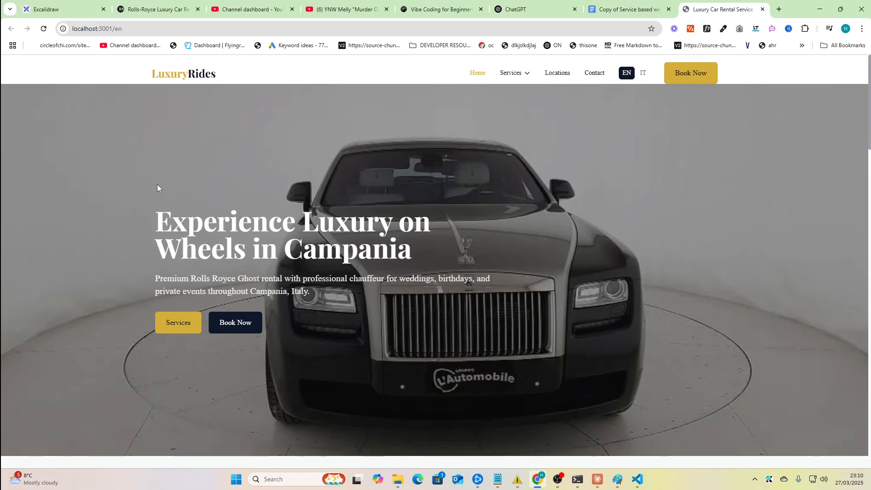
pyautogui.scroll(-3)
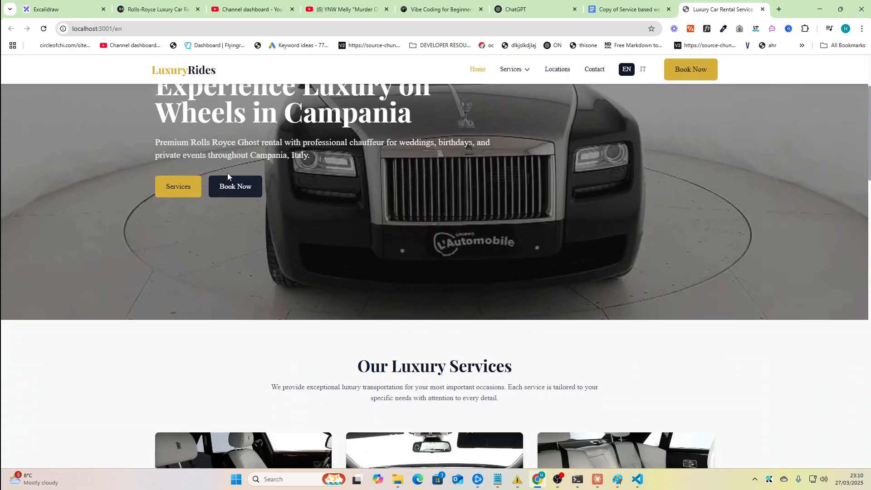
pyautogui.scroll(-3)
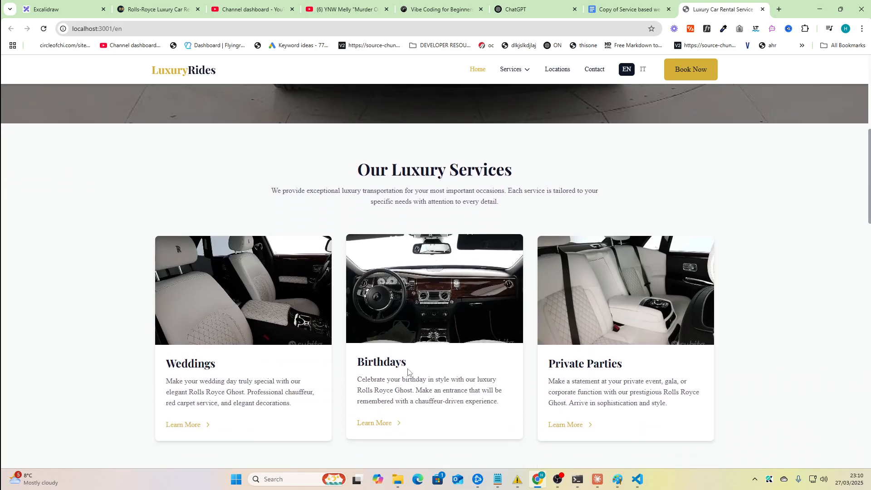
pyautogui.scroll(-3)
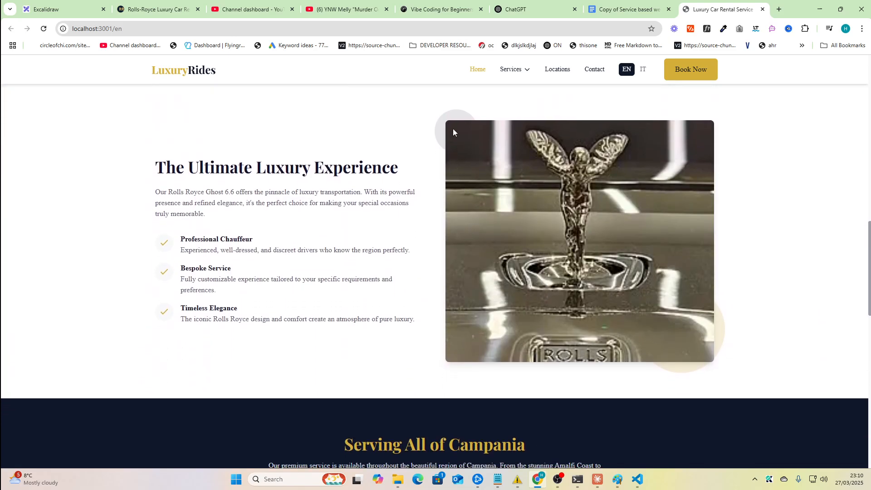
pyautogui.scroll(-3)
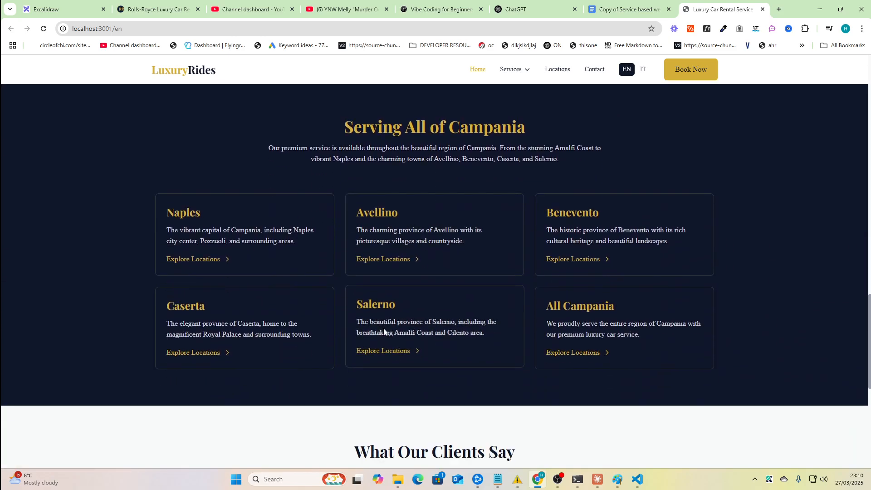
pyautogui.scroll(-3)
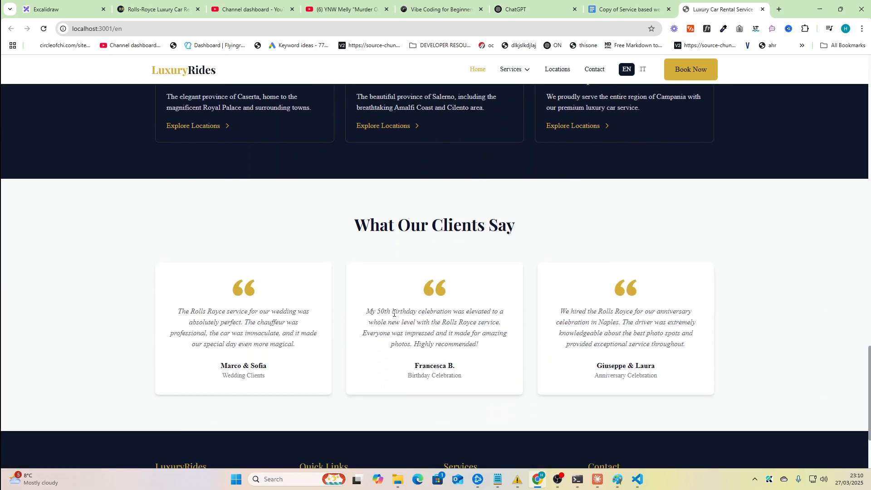
pyautogui.scroll(-3)
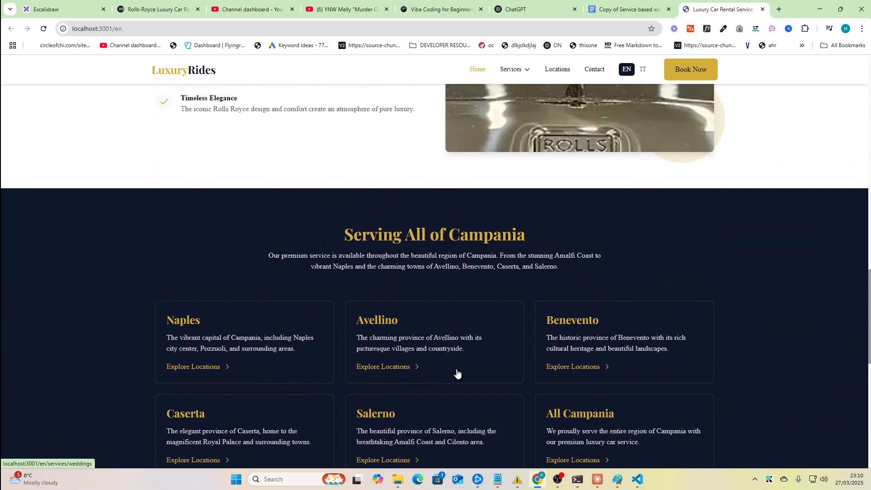
pyautogui.scroll(3)
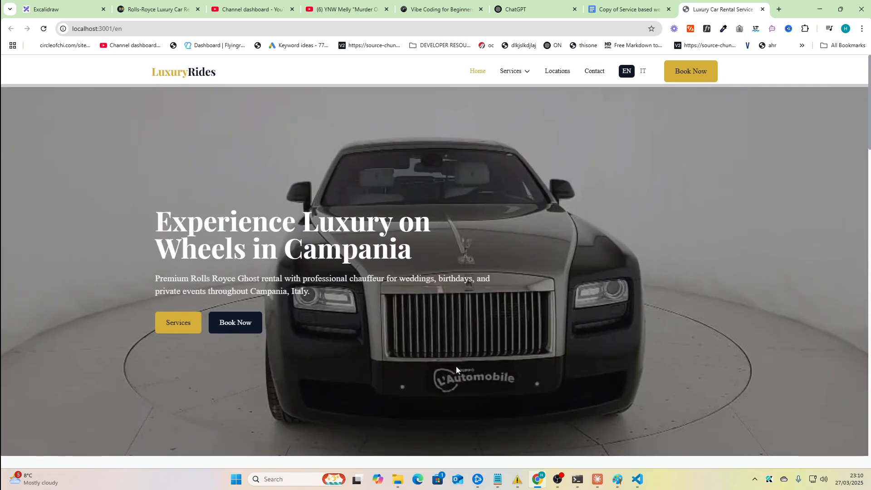
# Step: Visit the Weddings page from the Services dropdown, then scroll the Services overview
pyautogui.click(510, 72)
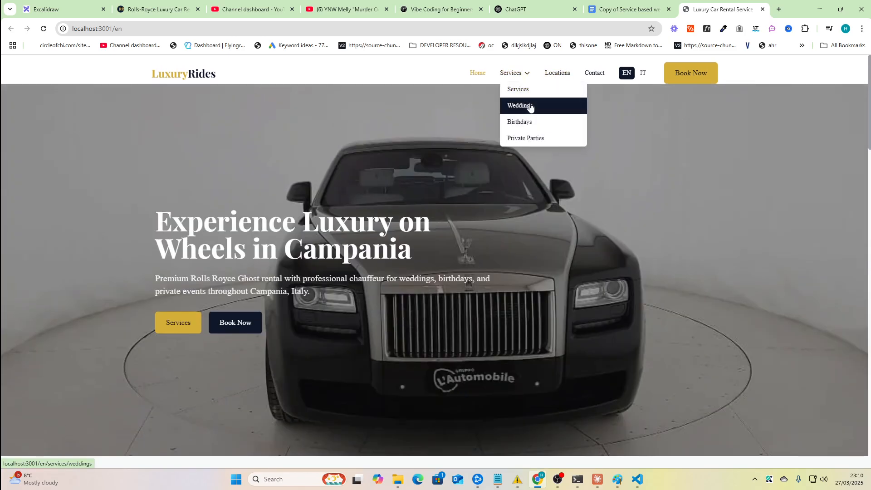
pyautogui.click(519, 105)
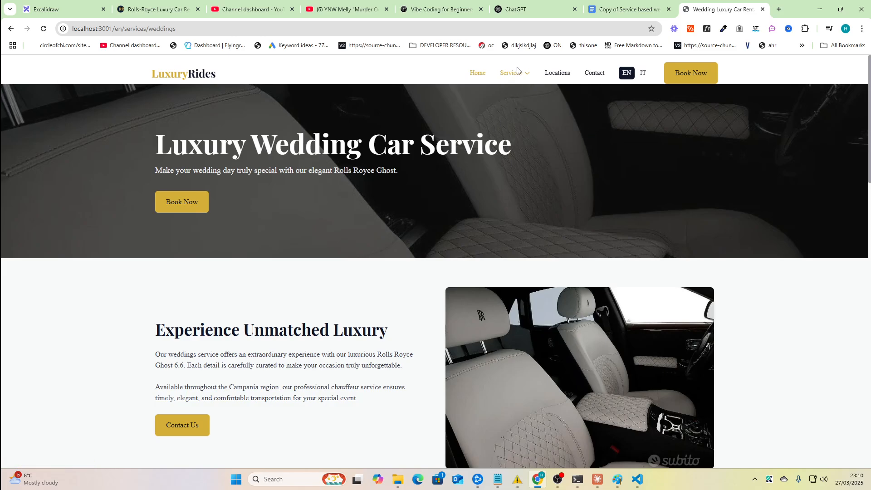
pyautogui.click(510, 72)
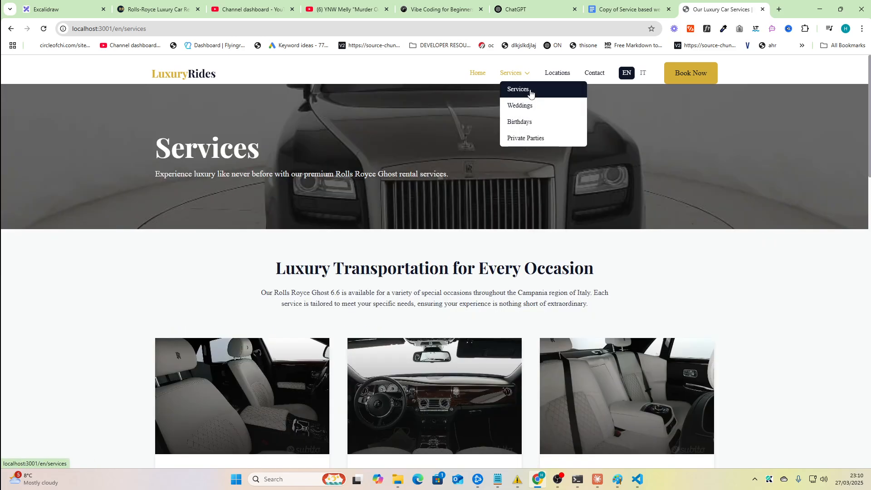
pyautogui.scroll(-3)
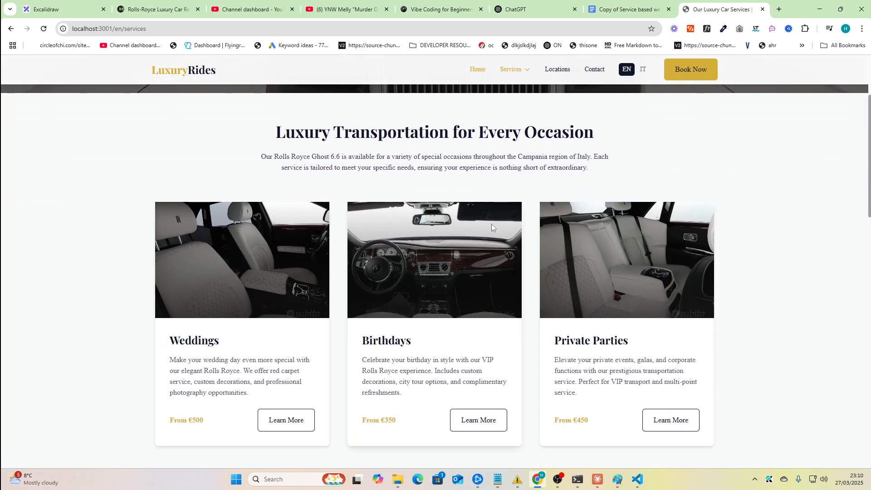
pyautogui.scroll(-3)
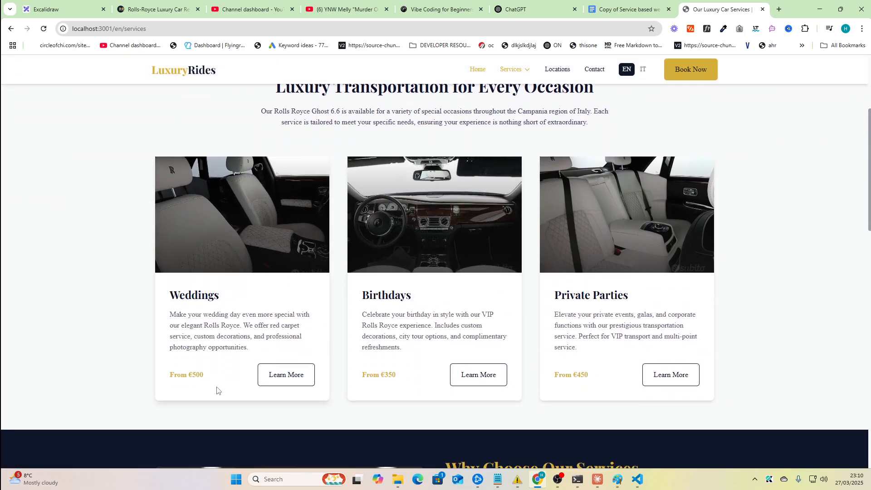
# Step: Open the Weddings service details and scroll down to the package tiers
pyautogui.click(286, 374)
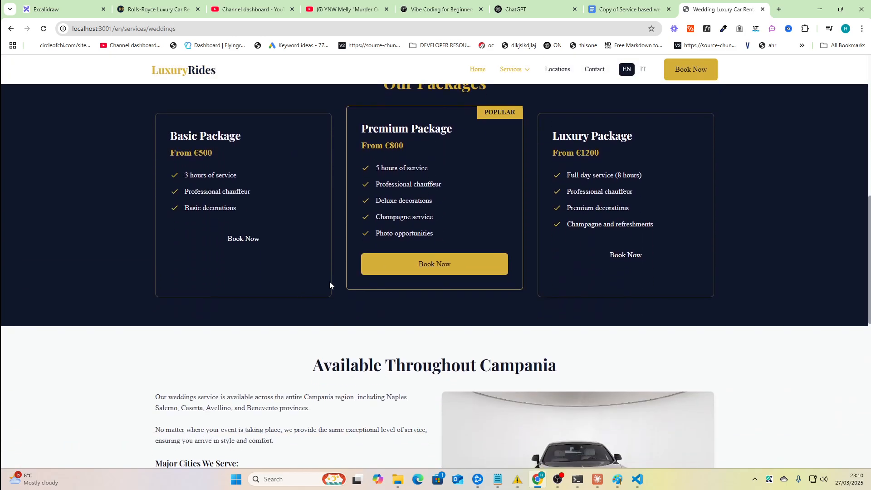
pyautogui.scroll(-3)
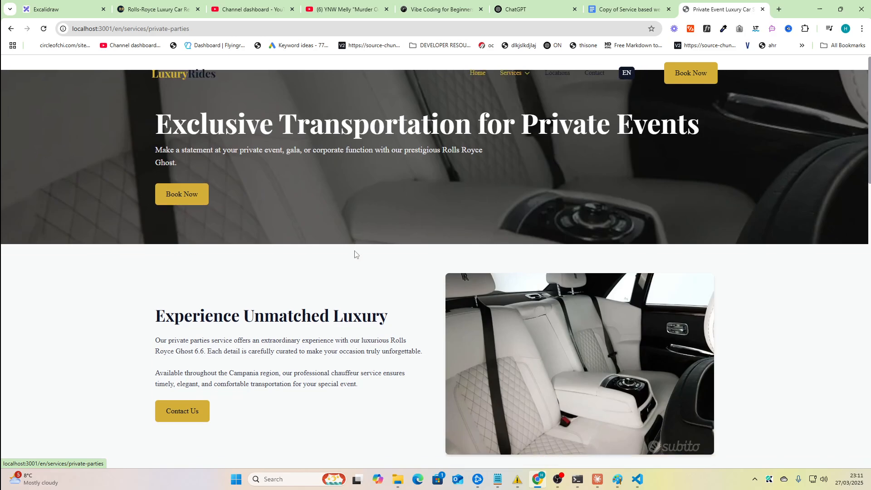
pyautogui.scroll(-3)
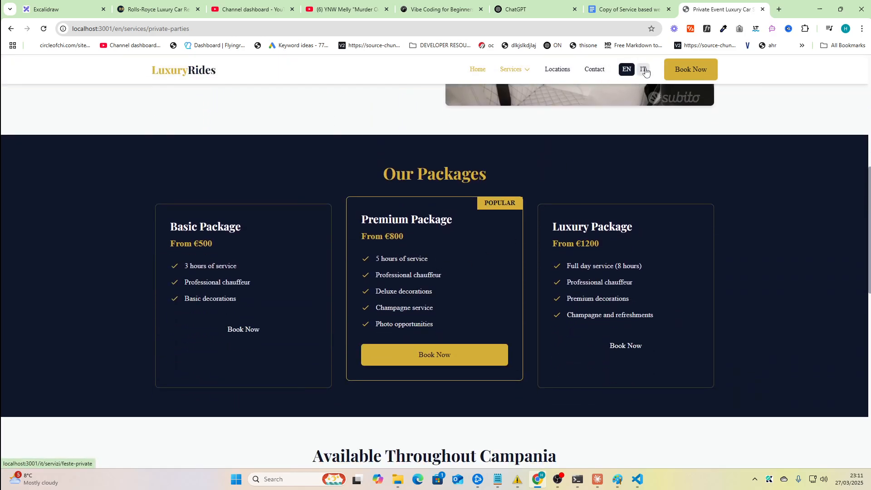
# Step: View Private Parties in Italian, hit the 404, and return to the English page
pyautogui.click(643, 69)
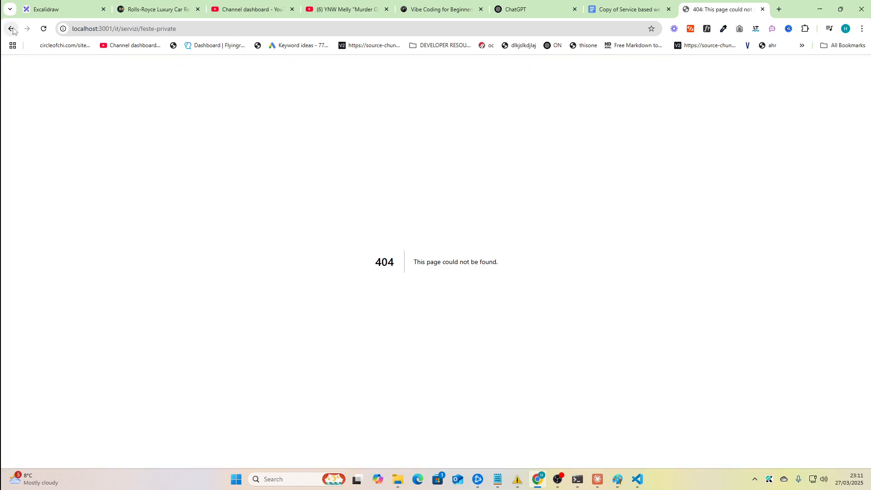
pyautogui.click(11, 28)
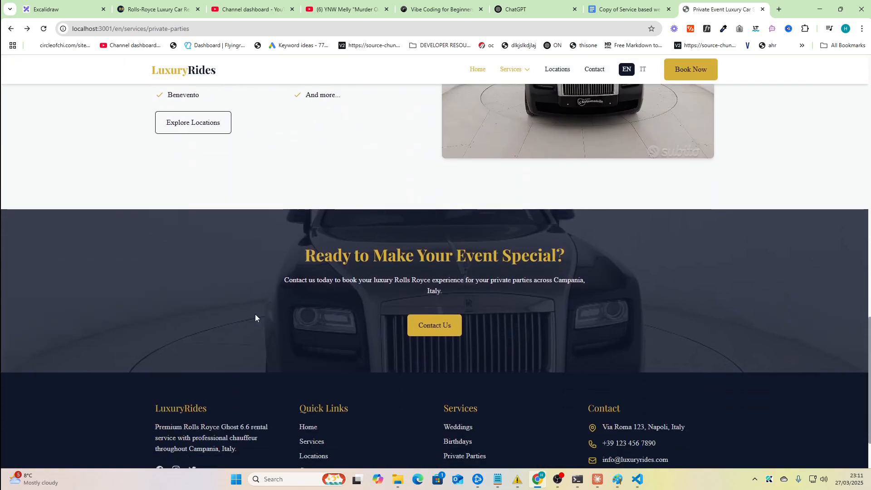
pyautogui.scroll(3)
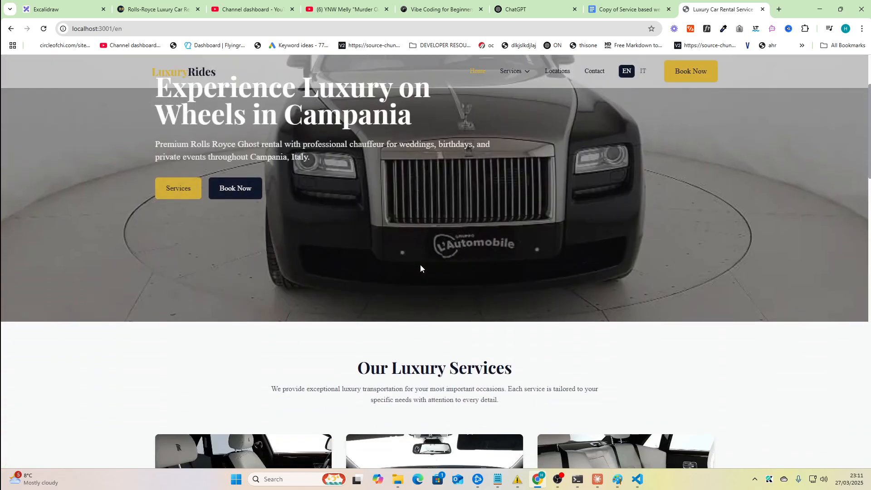
pyautogui.scroll(-3)
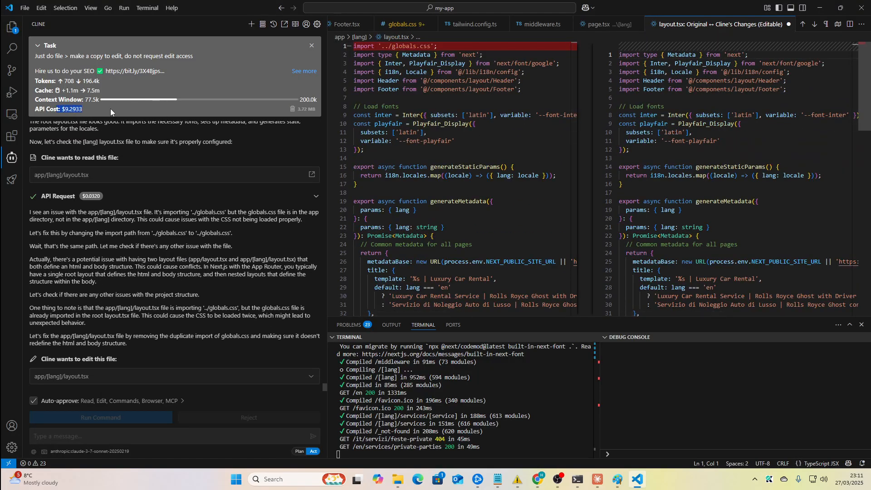
pyautogui.moveTo(113, 116)
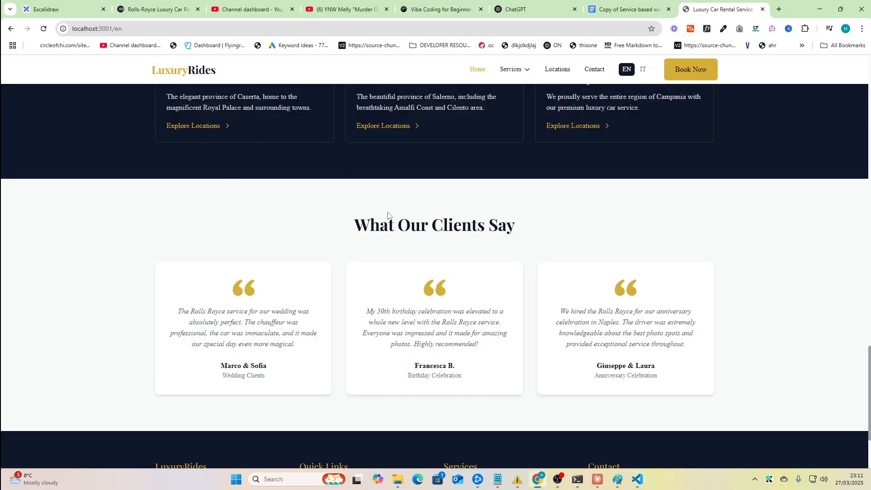
pyautogui.scroll(3)
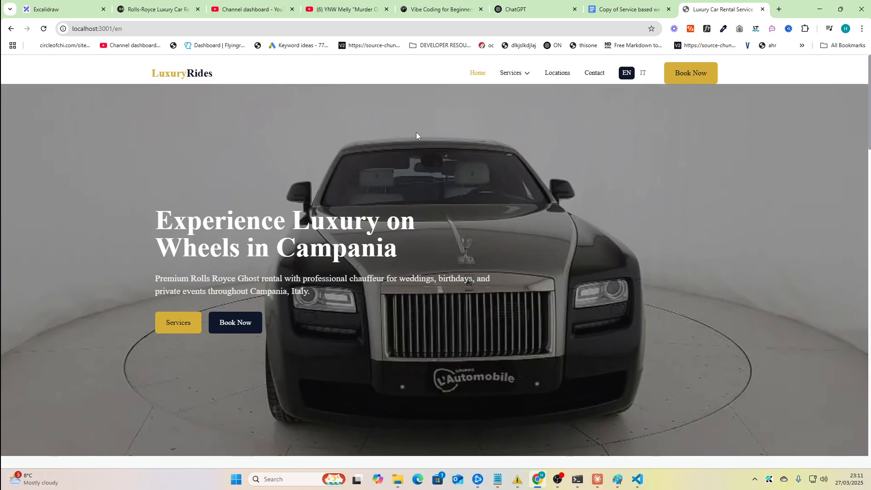
pyautogui.scroll(-3)
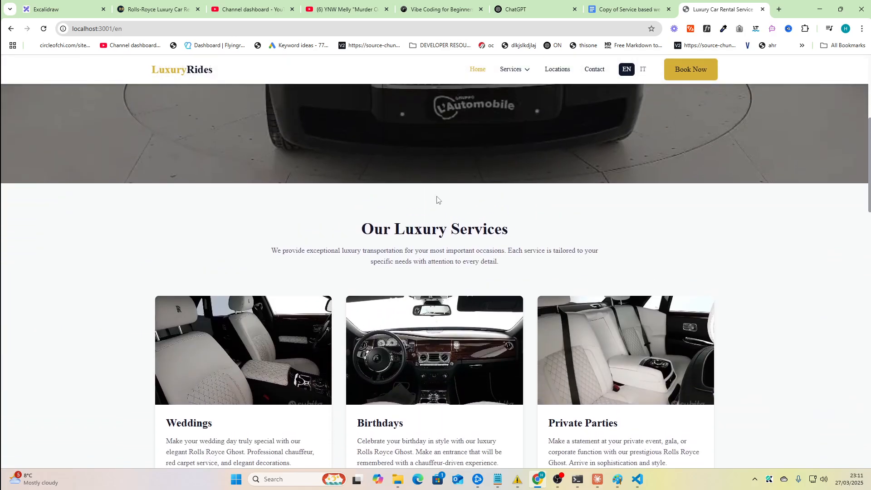
pyautogui.scroll(-3)
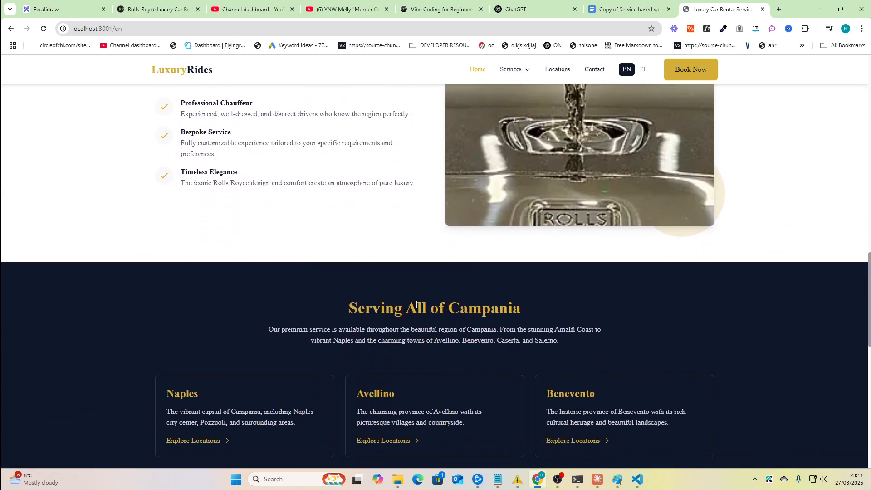
pyautogui.scroll(-3)
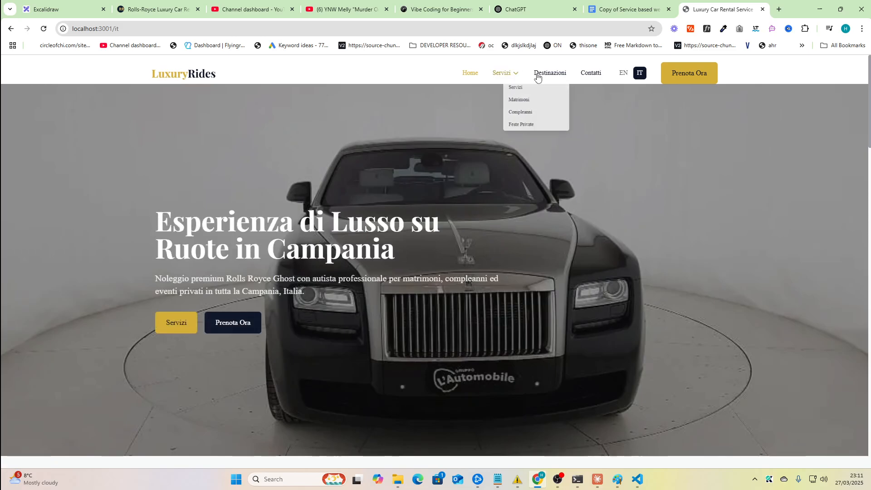
# Step: Scroll the Italian home page through its Servizi and Campania destination sections
pyautogui.click(519, 99)
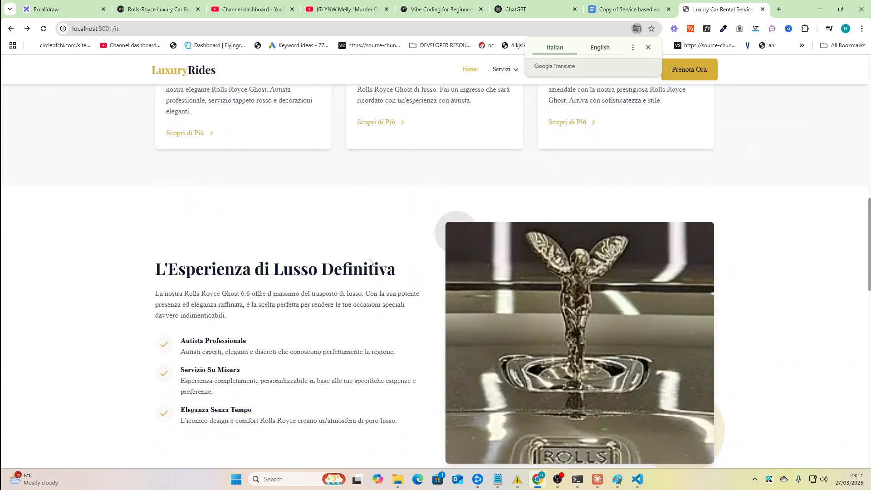
pyautogui.scroll(-3)
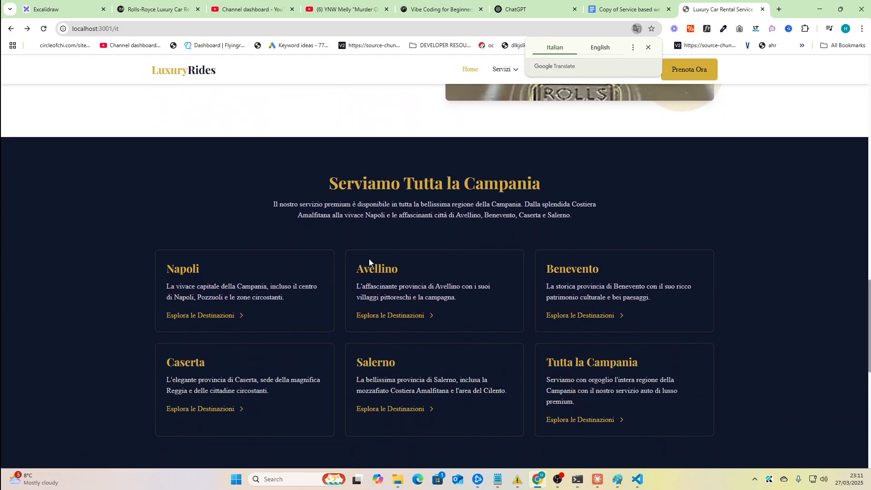
pyautogui.scroll(-3)
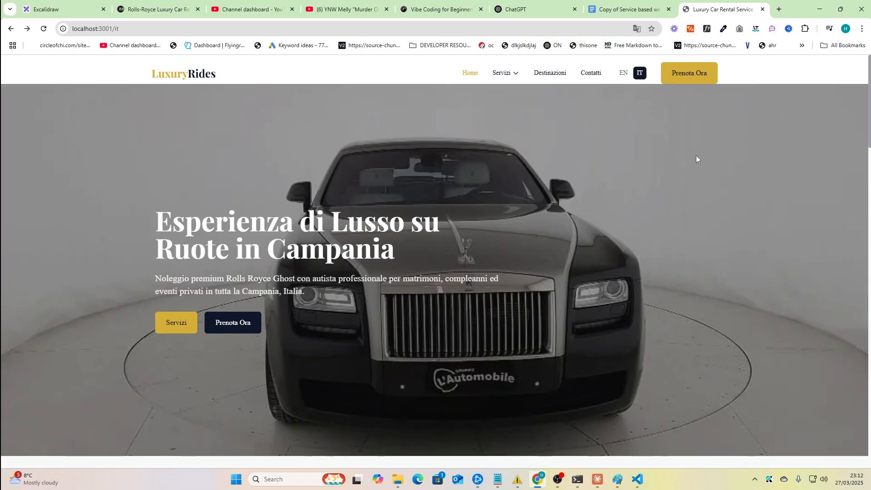
pyautogui.moveTo(171, 178)
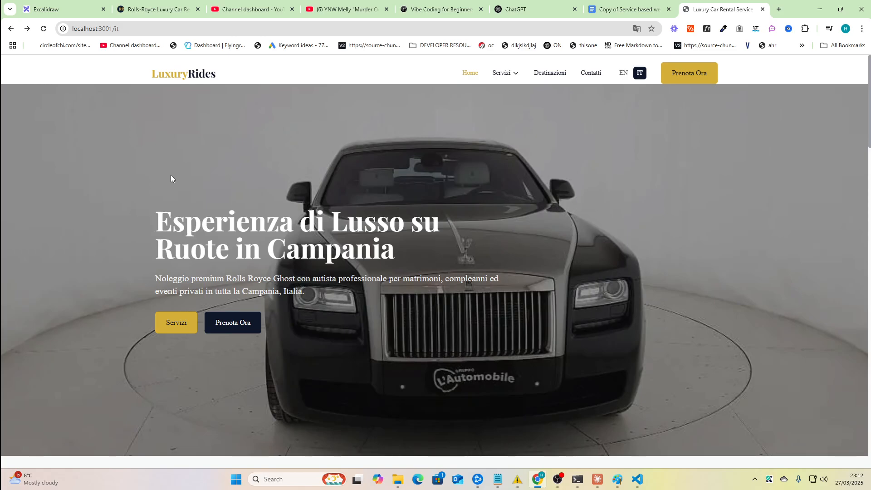
pyautogui.moveTo(230, 207)
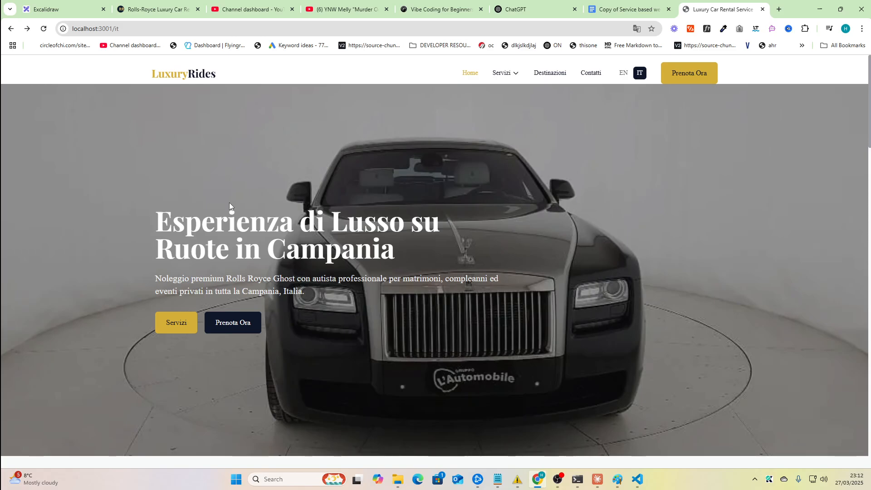
pyautogui.moveTo(515, 348)
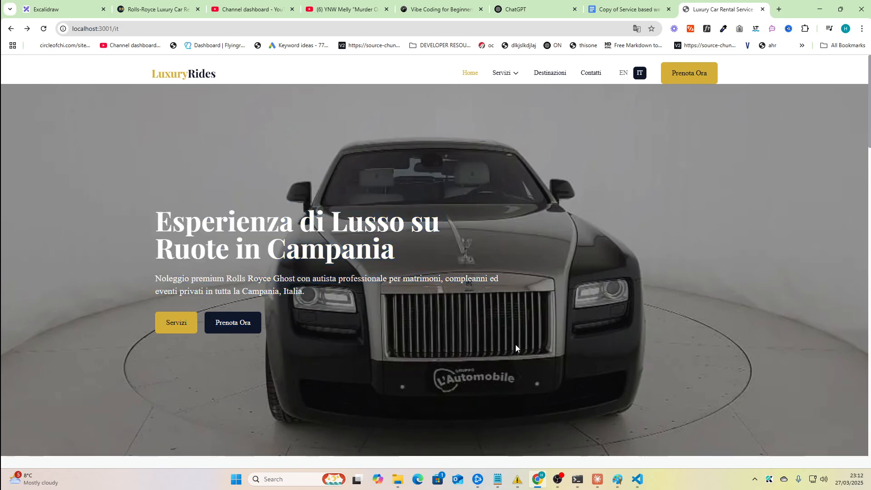
pyautogui.moveTo(211, 158)
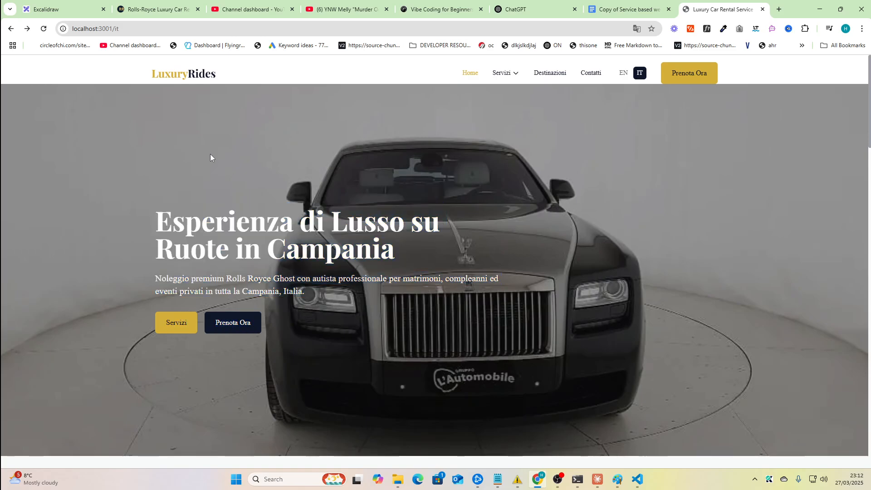
pyautogui.moveTo(245, 185)
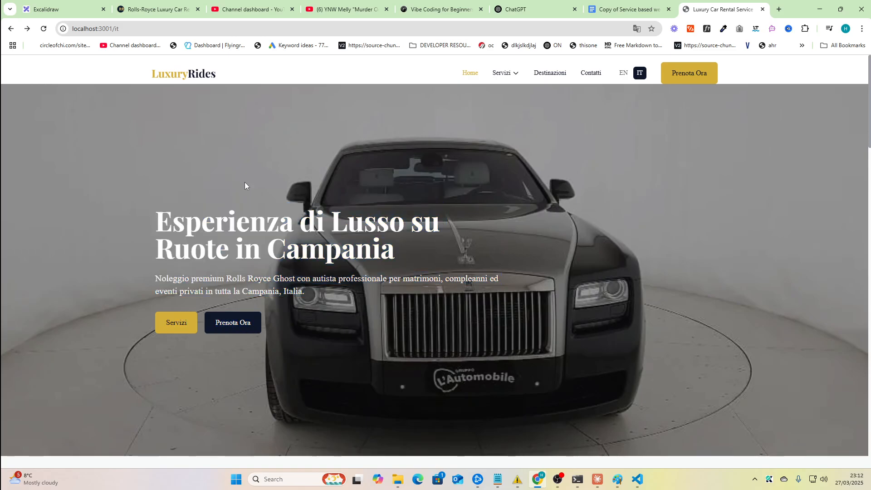